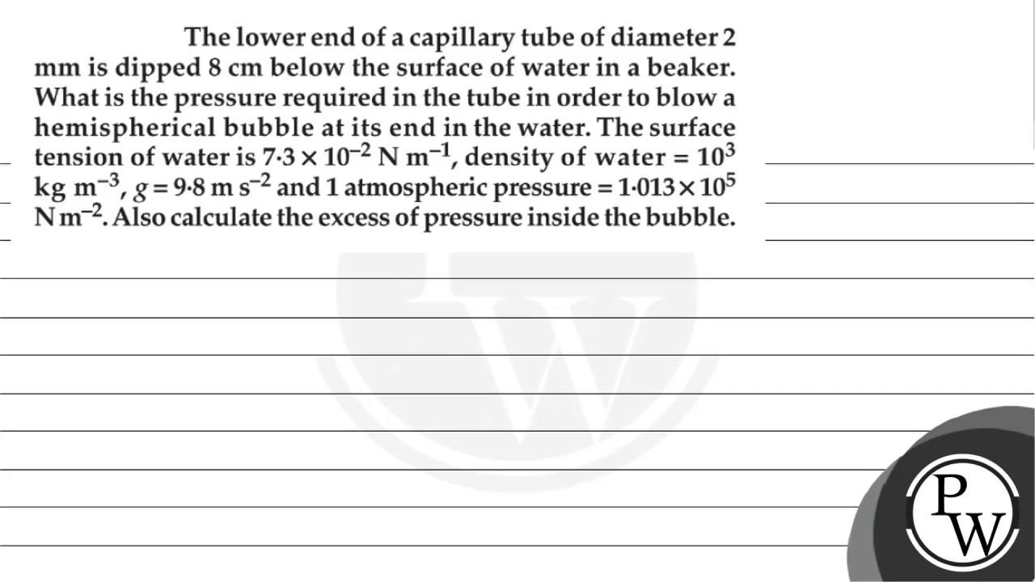
Step: Highlight the given quantities and the excess-pressure request in the bubble problem
double_click(268, 38)
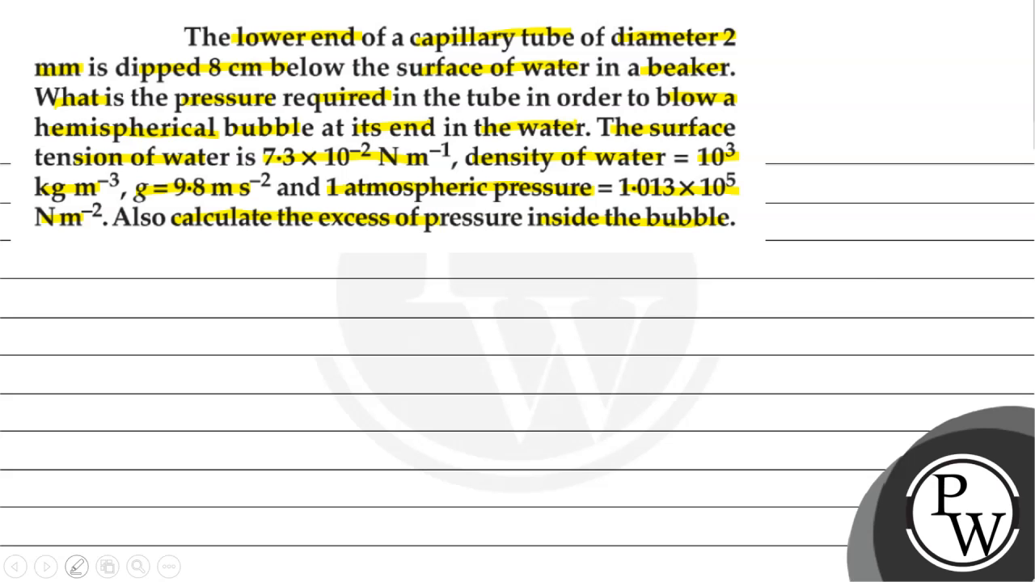
Step: Write the heading 'Key Concept: Total pressure' in red pen
click(76, 566)
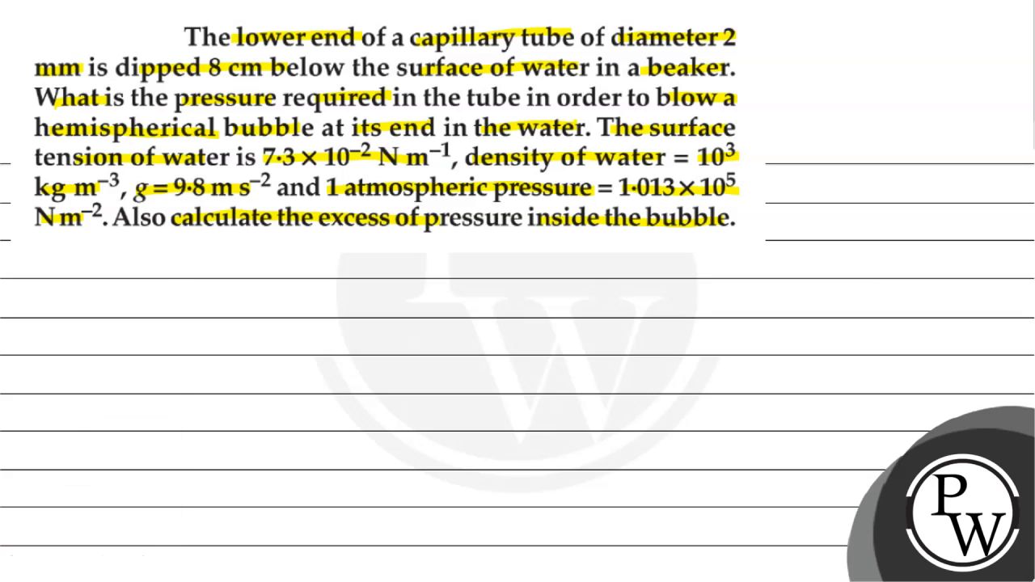
text(Ke)
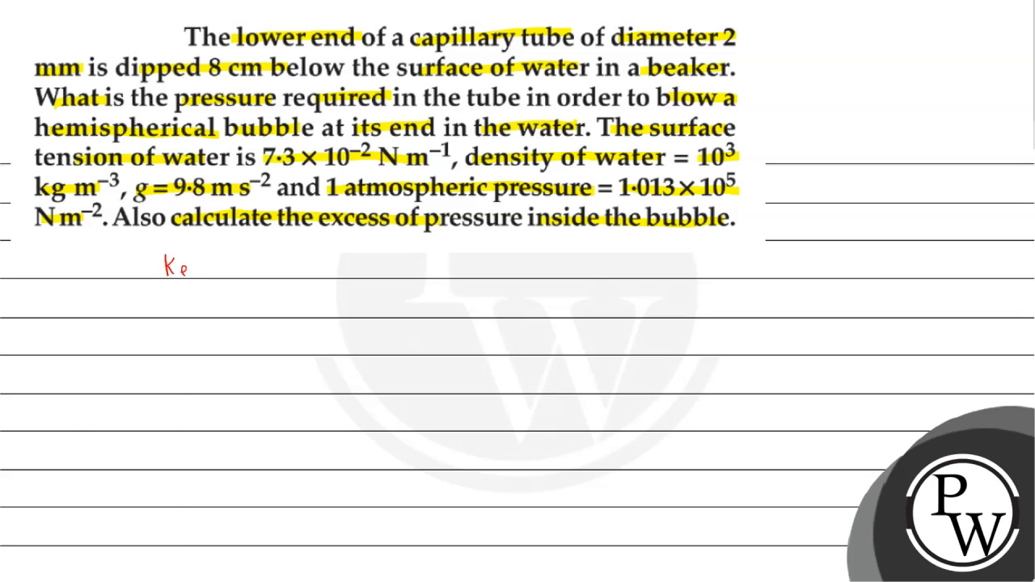
text(Key Concept :)
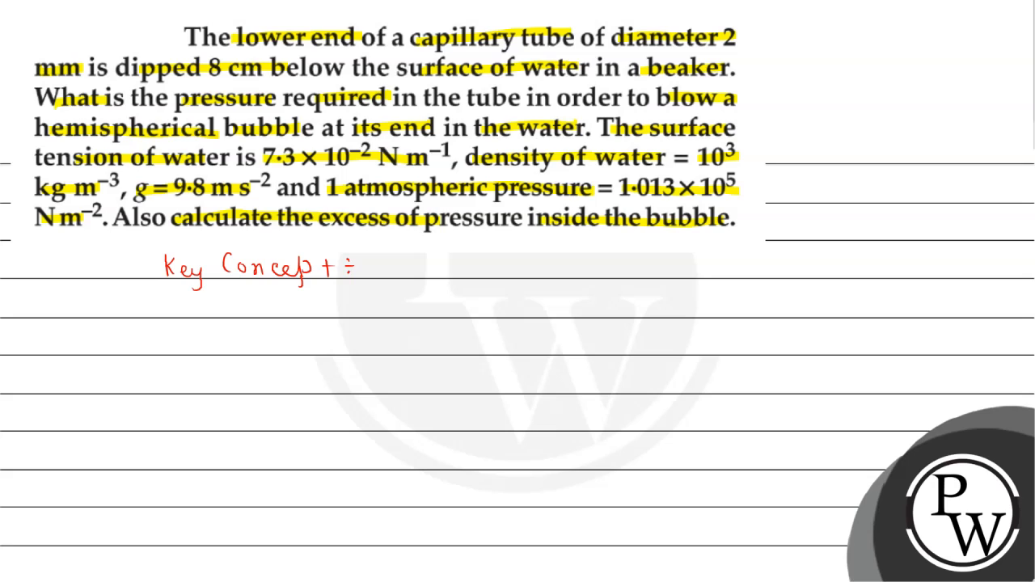
text(Total p.)
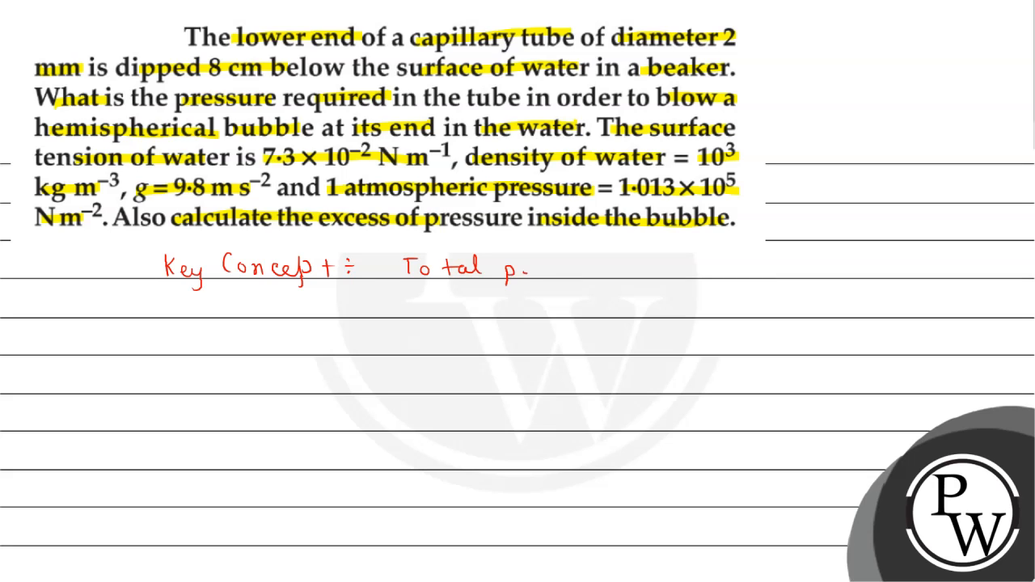
text(ressure)
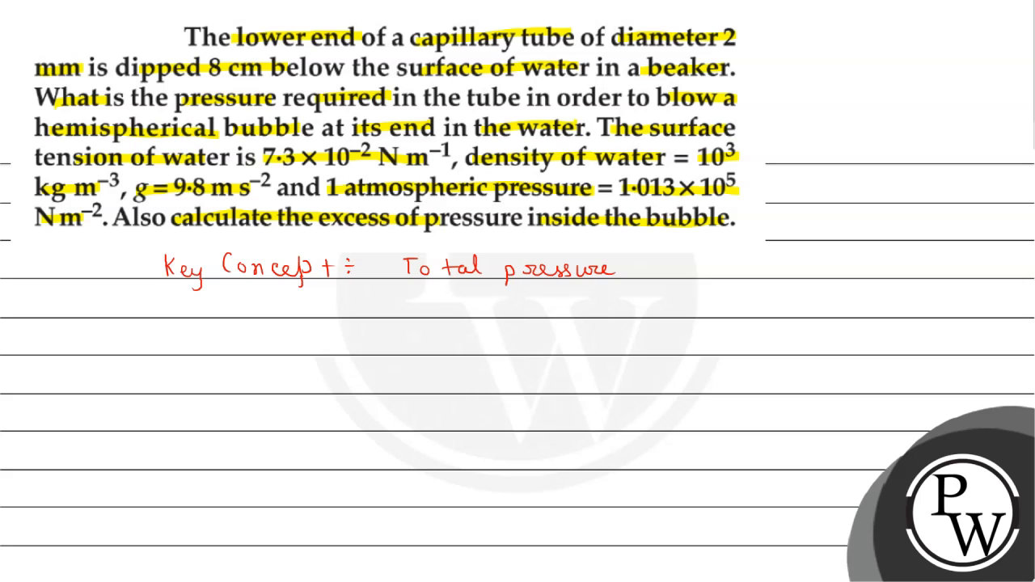
Step: Write 'Total pressure = Atmospheric pressure + Pressure due to depth + Excess pressure'
text(T)
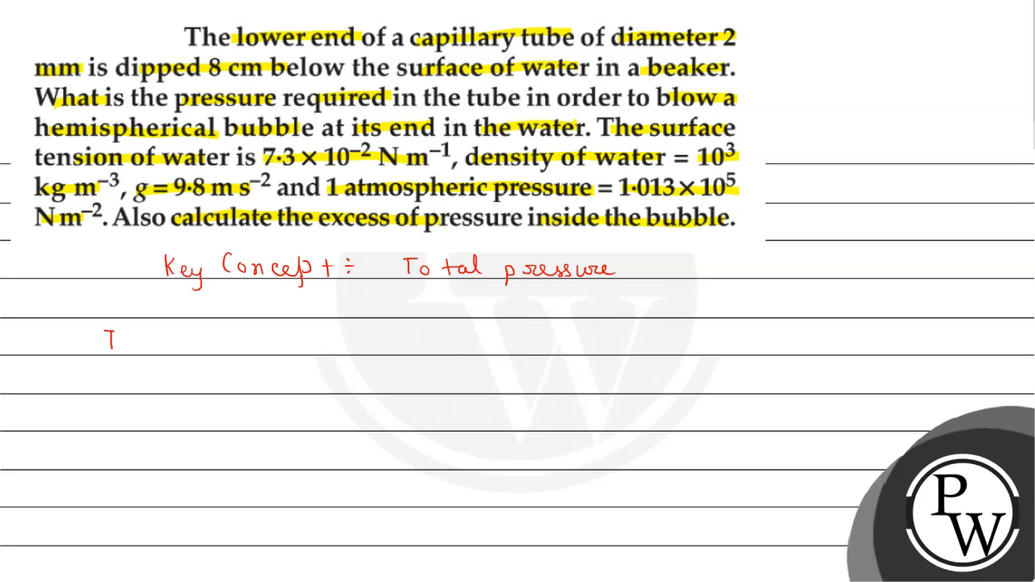
text(Total pressure =)
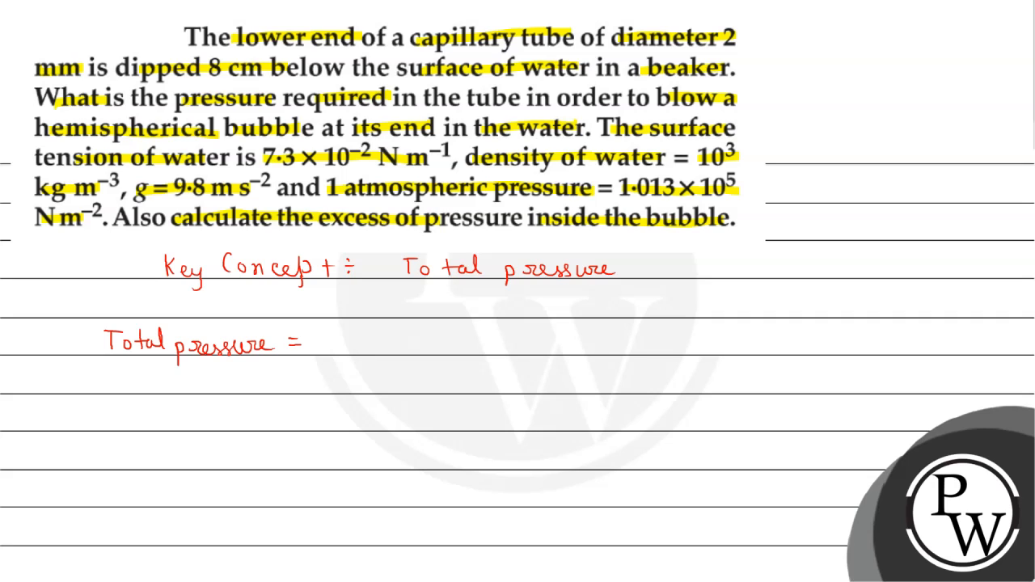
text(A1)
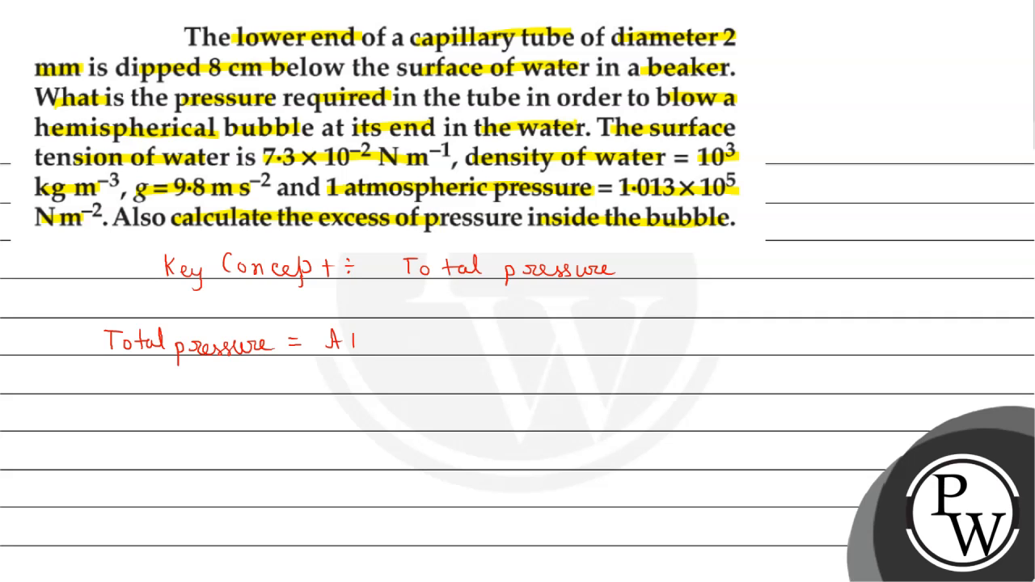
text(Atmospheric)
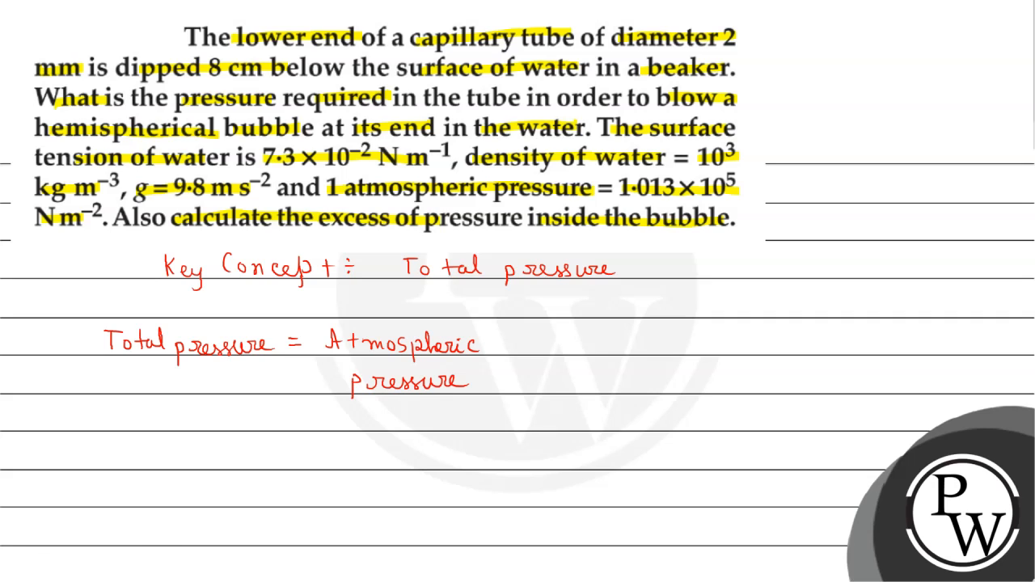
text(+ P)
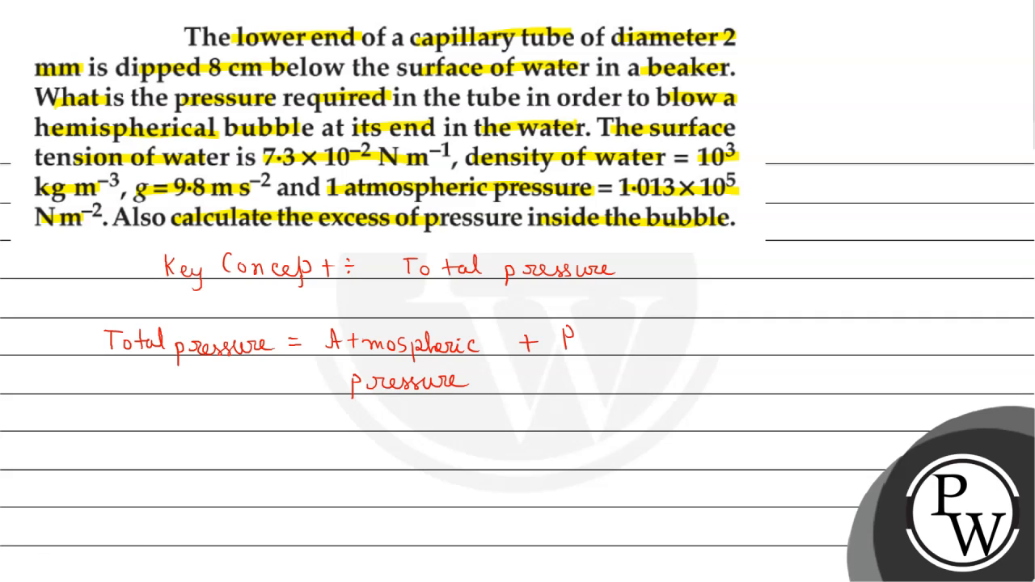
text(Pressur)
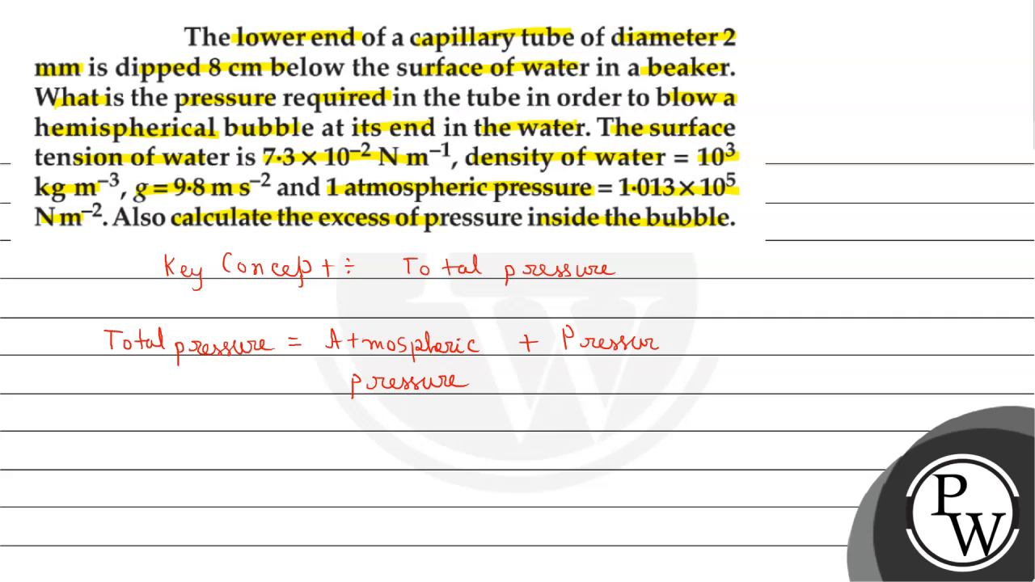
text(due)
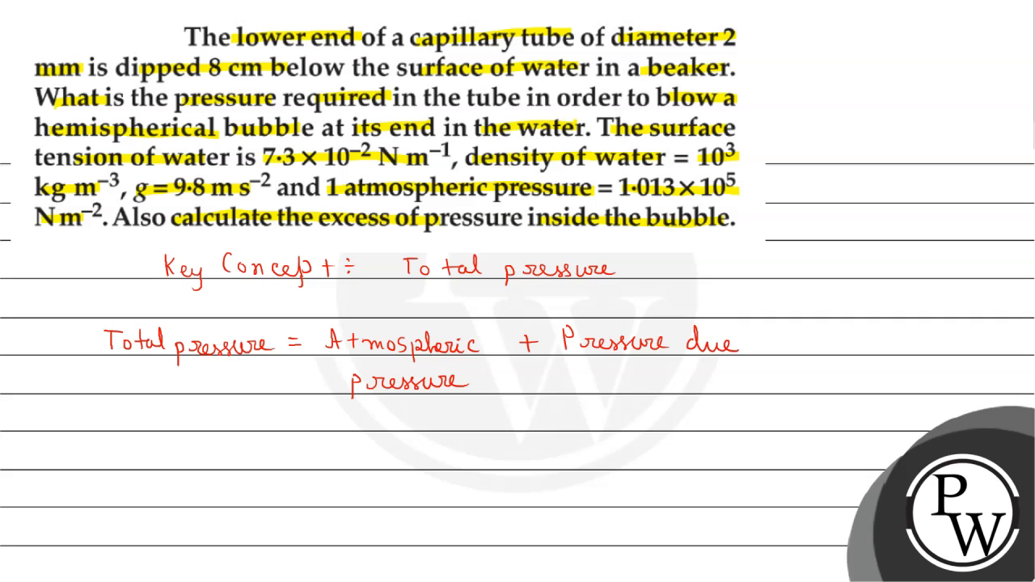
text(to de)
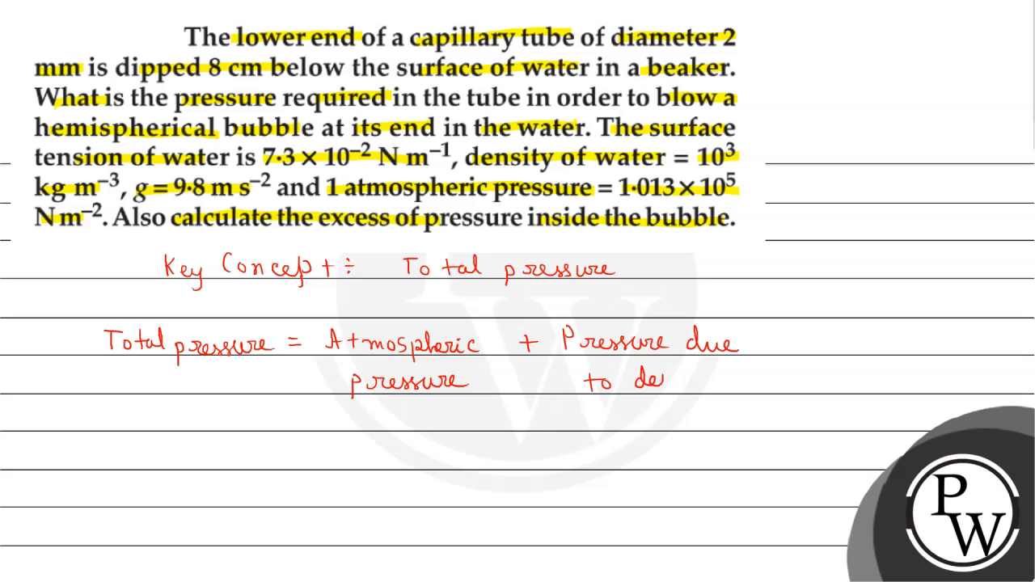
text(depth Pressure.)
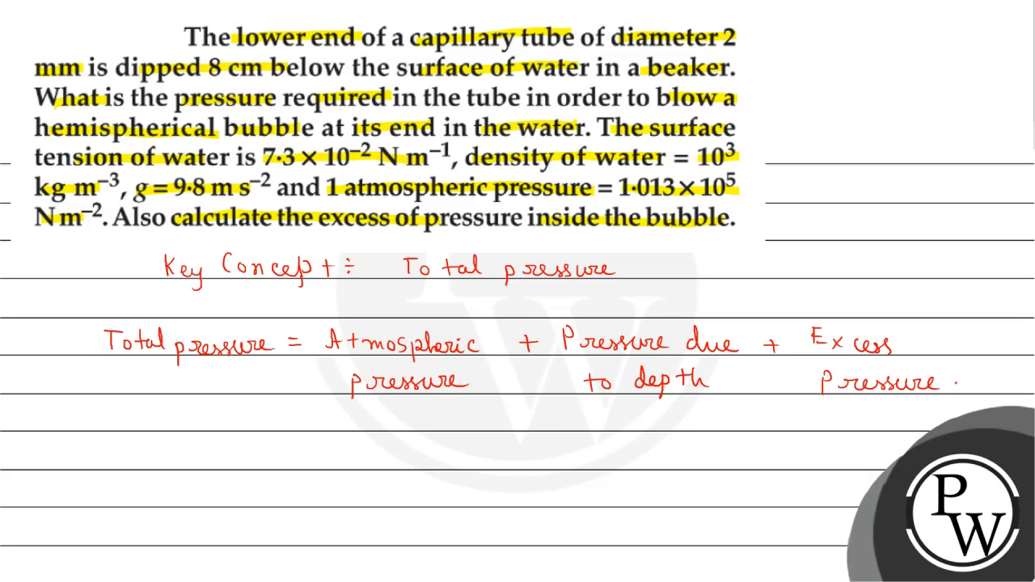
Step: Write the excess pressure formula Pex = 2σ/r
text(1)
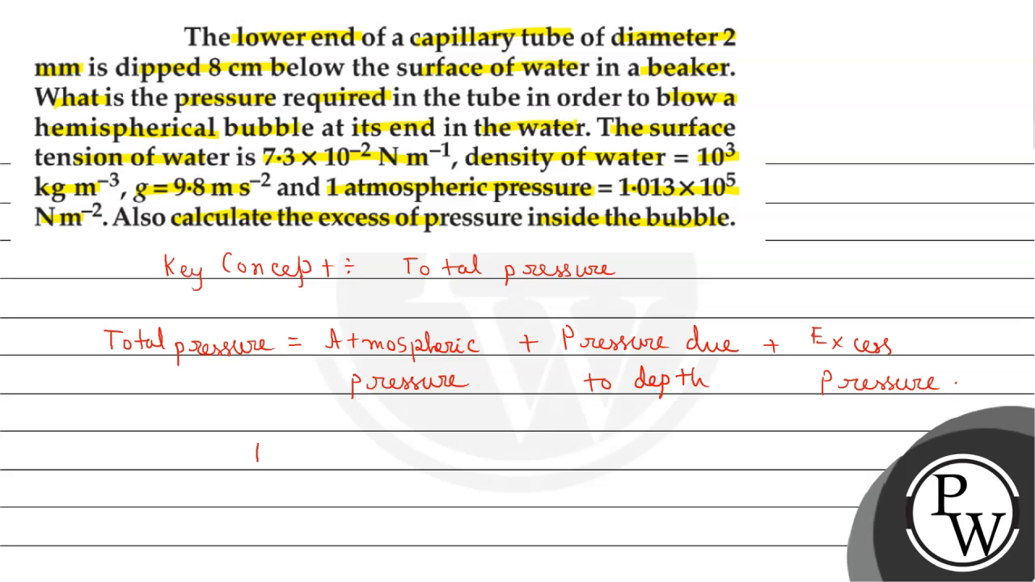
text(Pex =)
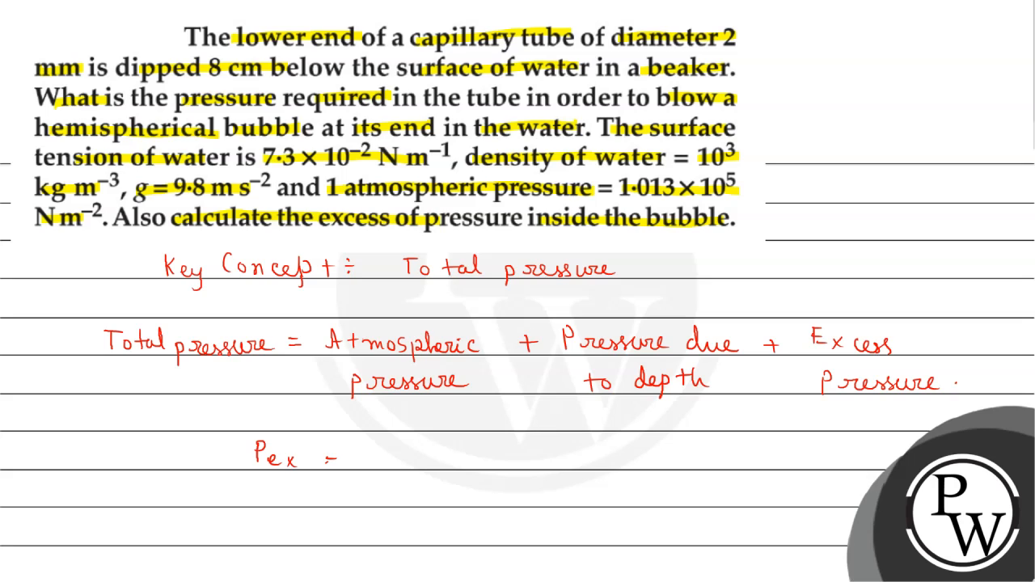
text(2)
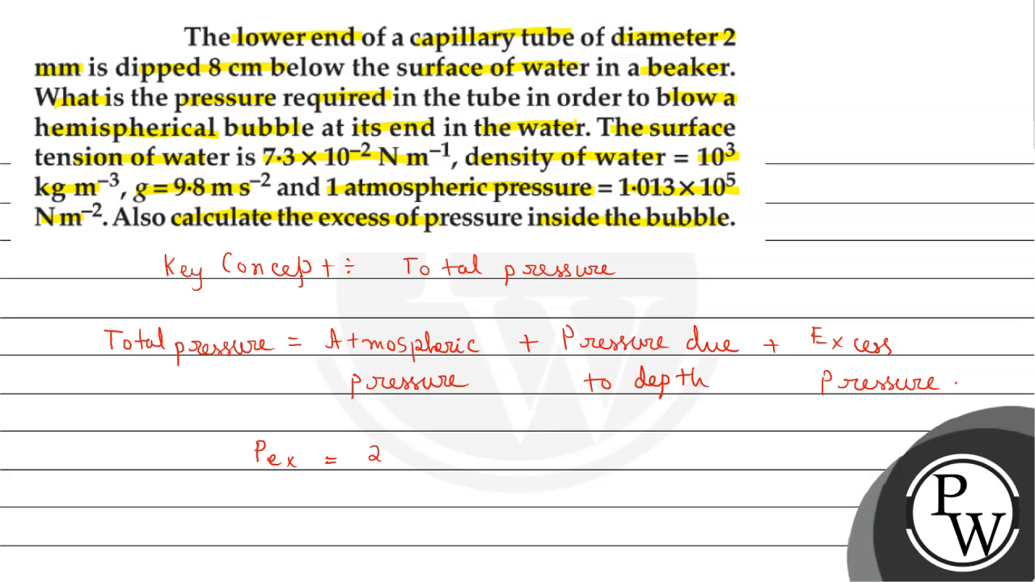
text(σ/r , σ -)
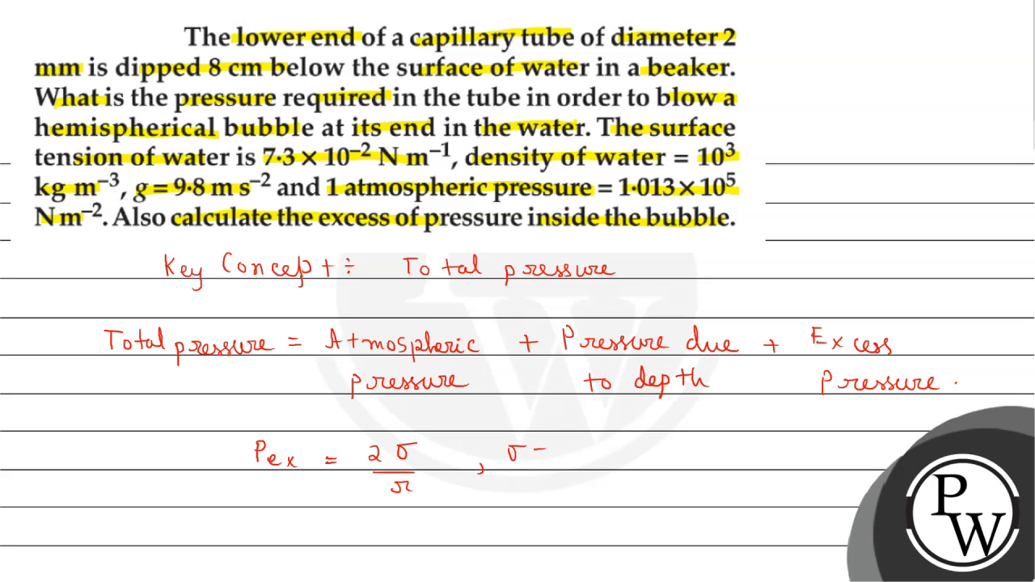
Step: Define σ as surface tension and r as the radius of the capillary tube
text(Surf)
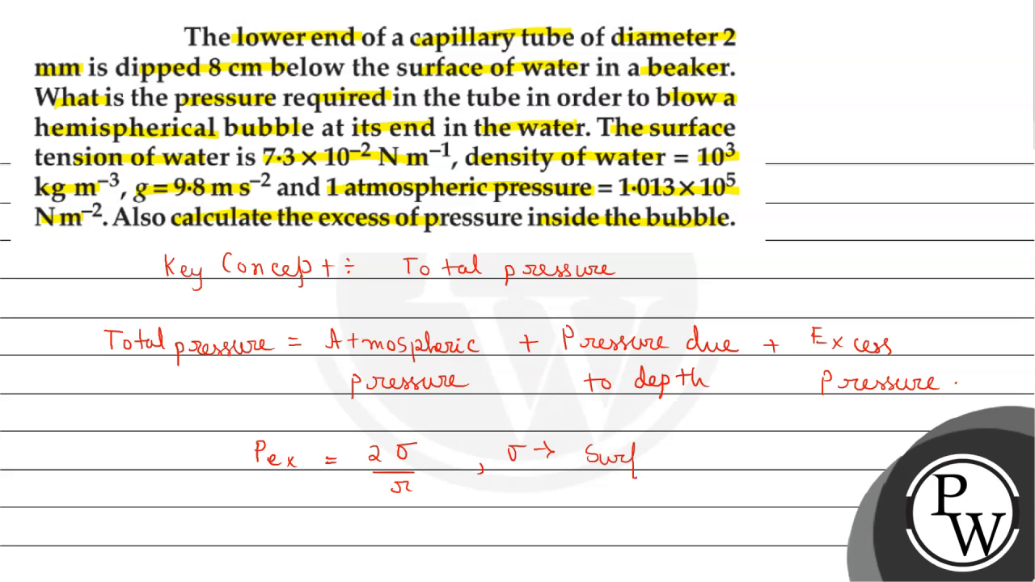
text(Surface te)
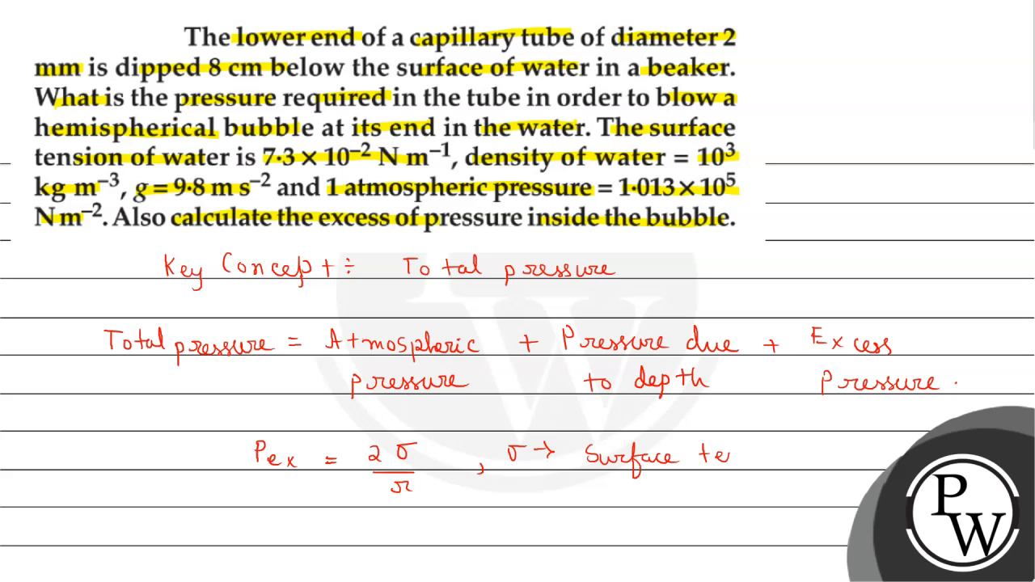
text(nsion)
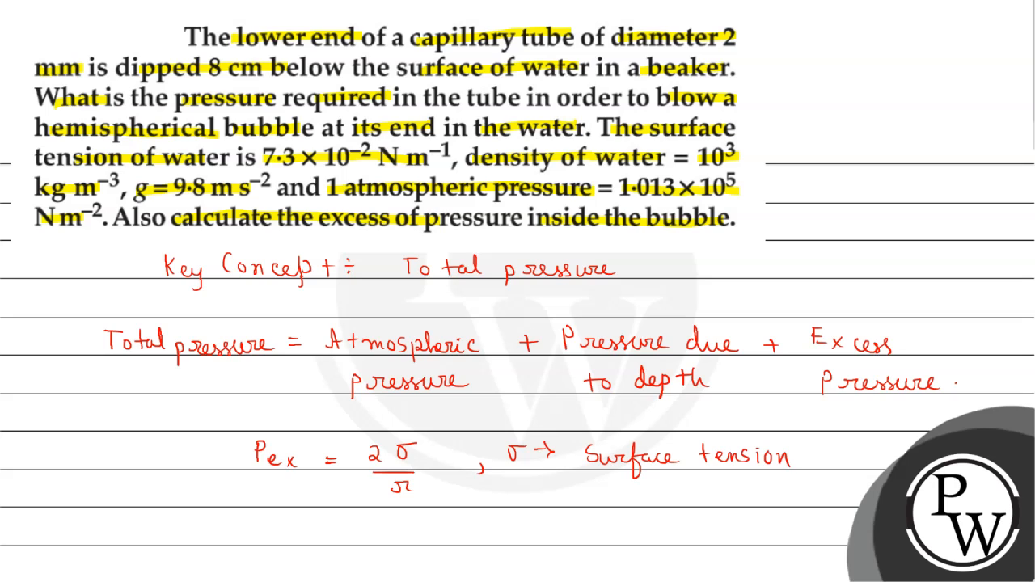
text(r → 1)
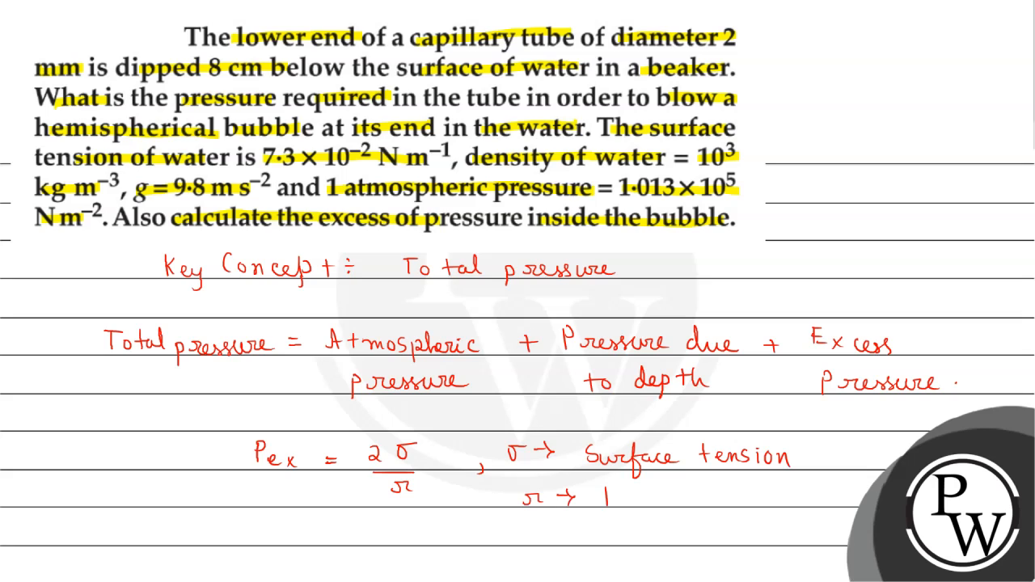
text(Radu)
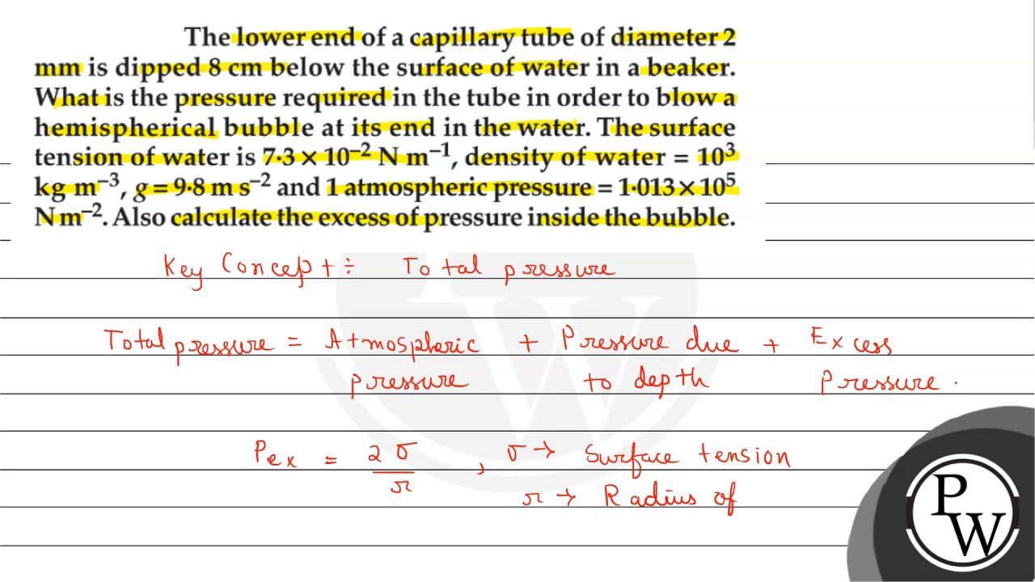
text(Capillary)
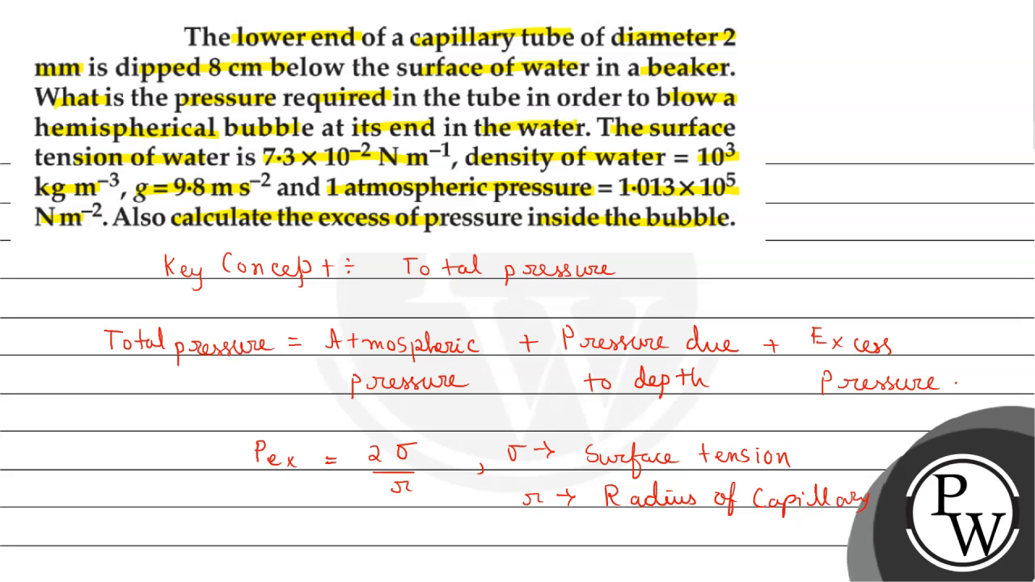
text(tube.)
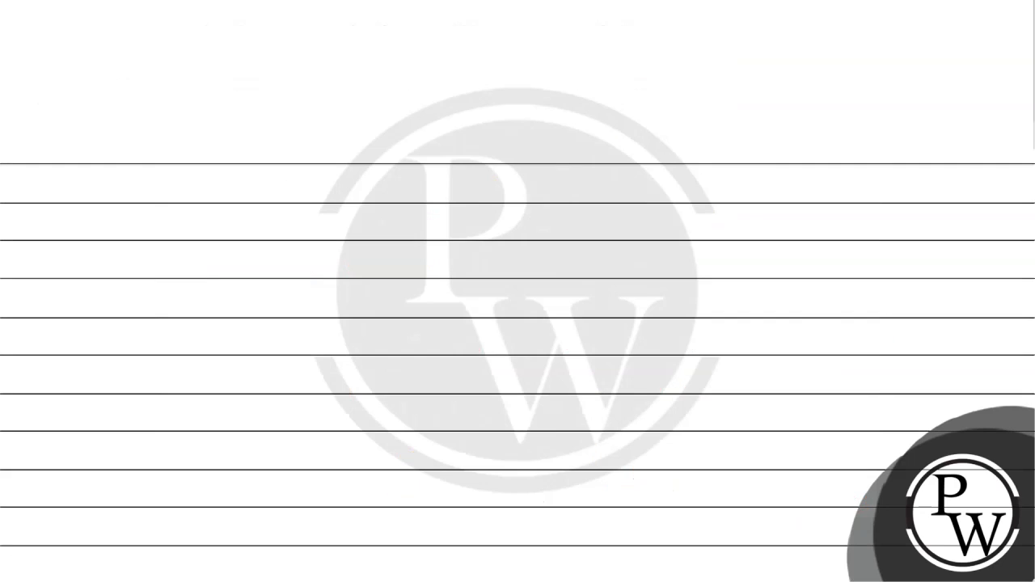
Step: List P_atm = 1.013 × 10^5 Pa, ρ = 10^3 kg/m^3 and g = 9.8 m/s²
click(76, 566)
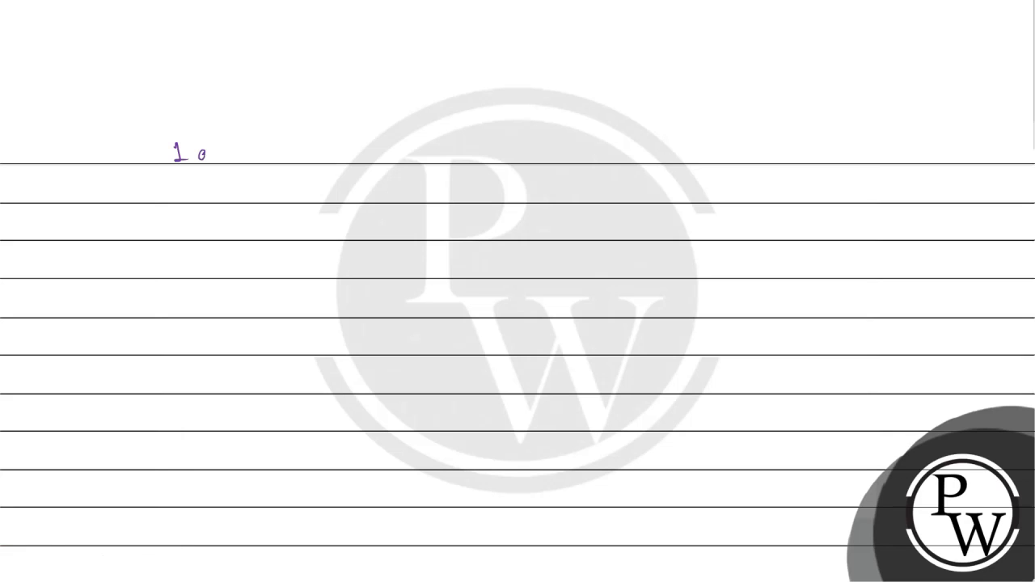
text(atm =)
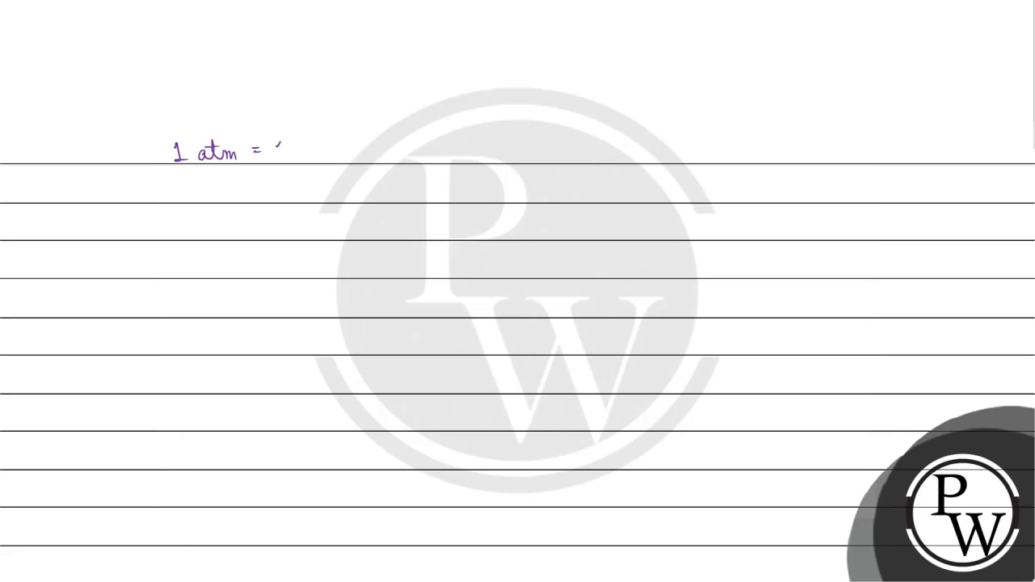
text(1.01)
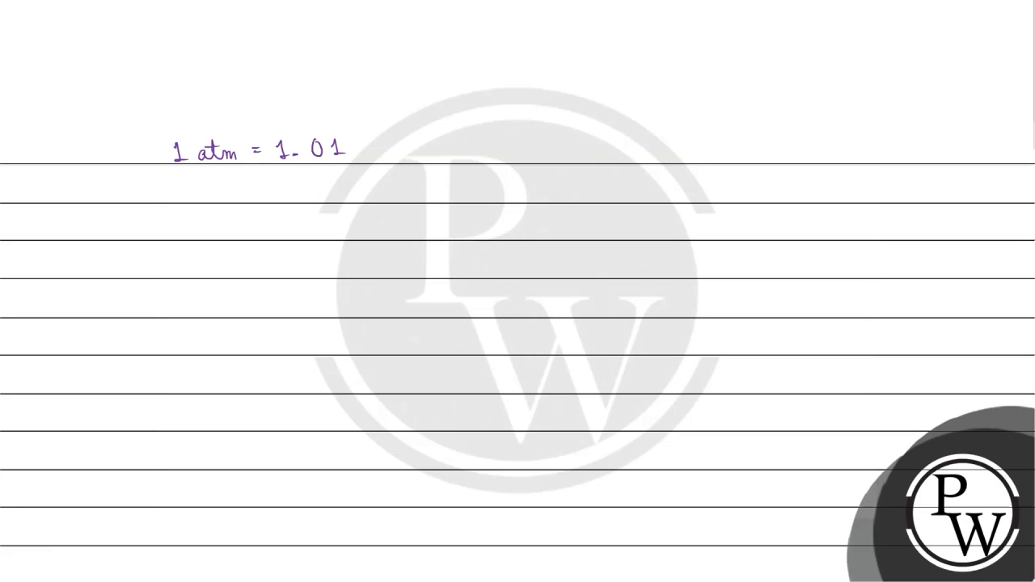
text(3 x 10)
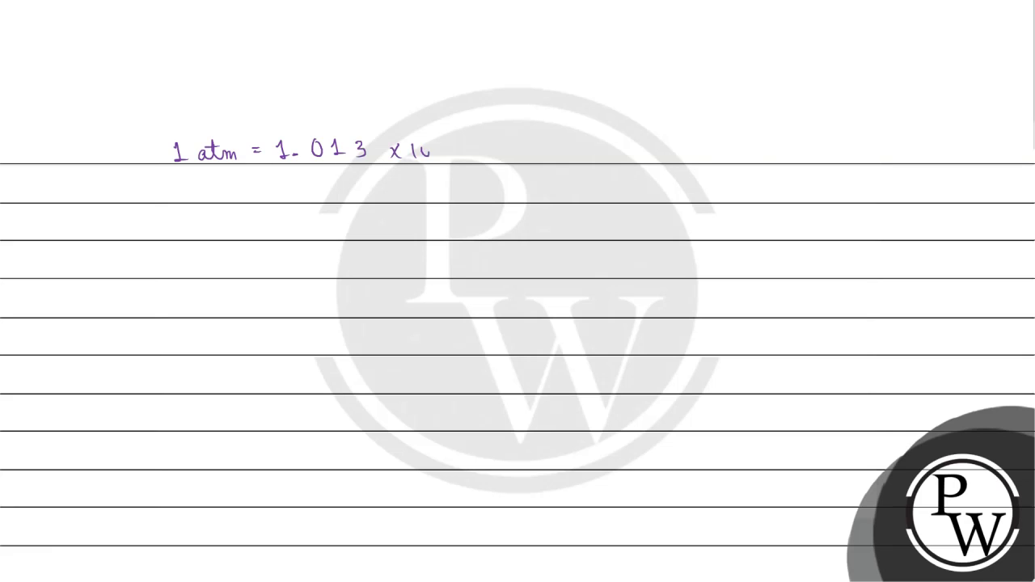
text(5)
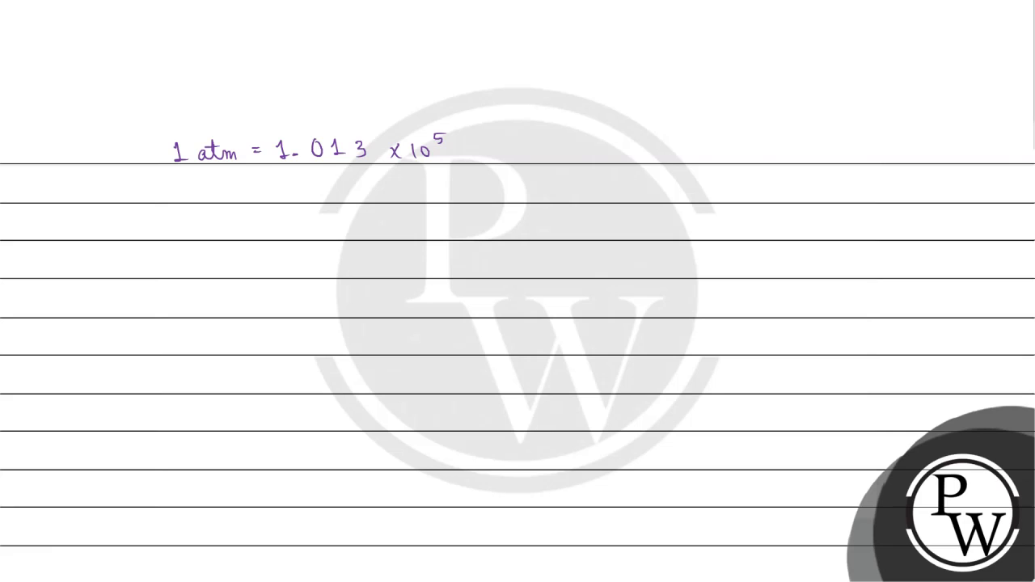
text(Pa,)
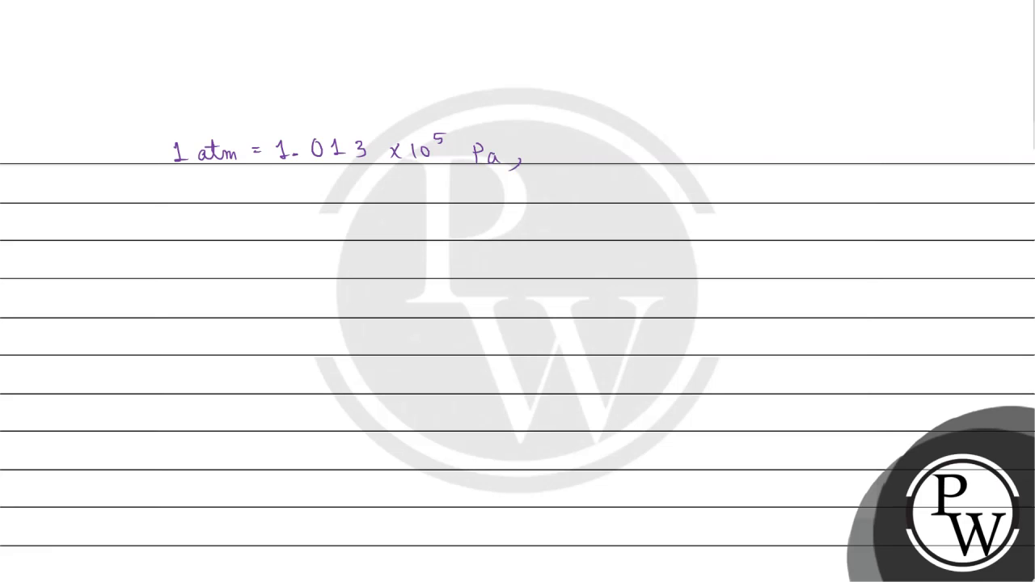
text(ρw =)
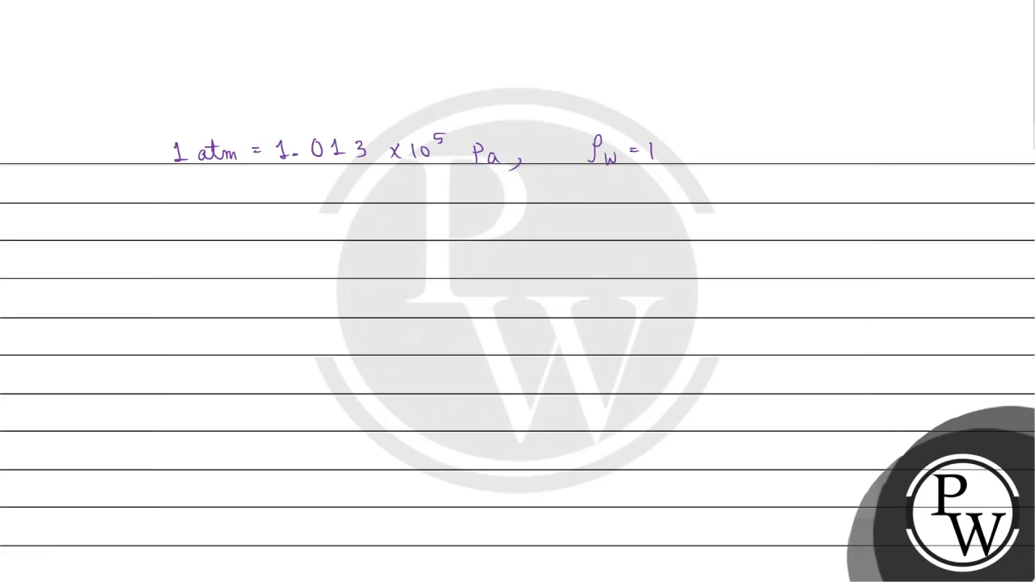
text(10^3 Kg)
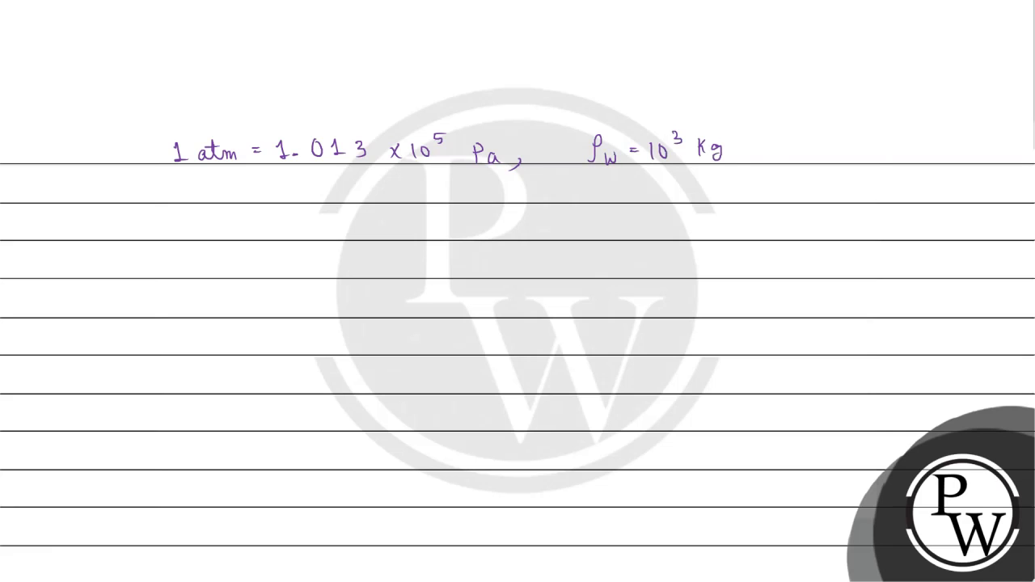
text(/m^3, g = r)
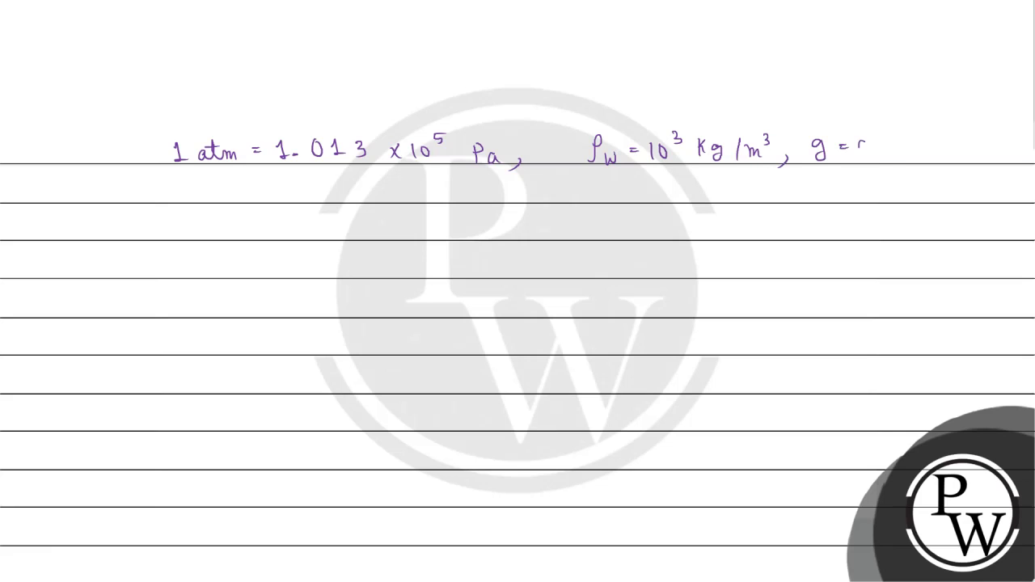
text(9.8 m/s^2.)
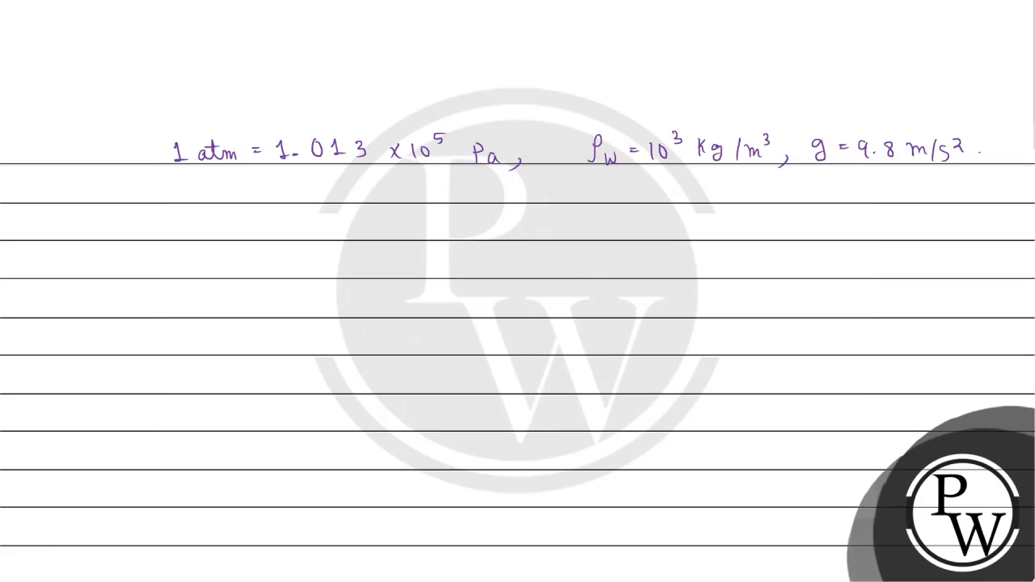
Step: Write h = 8 cm = 0.08 m, d = 2 mm so r = 10^-3 m, and σ = 7.30 × 10^-2 N/m
text(h = 8cm)
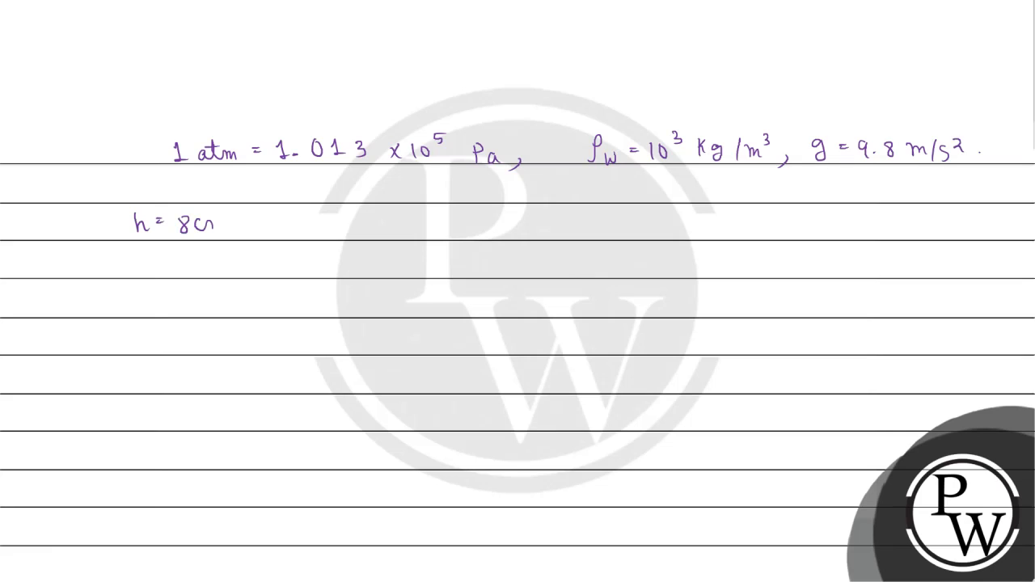
text(m =)
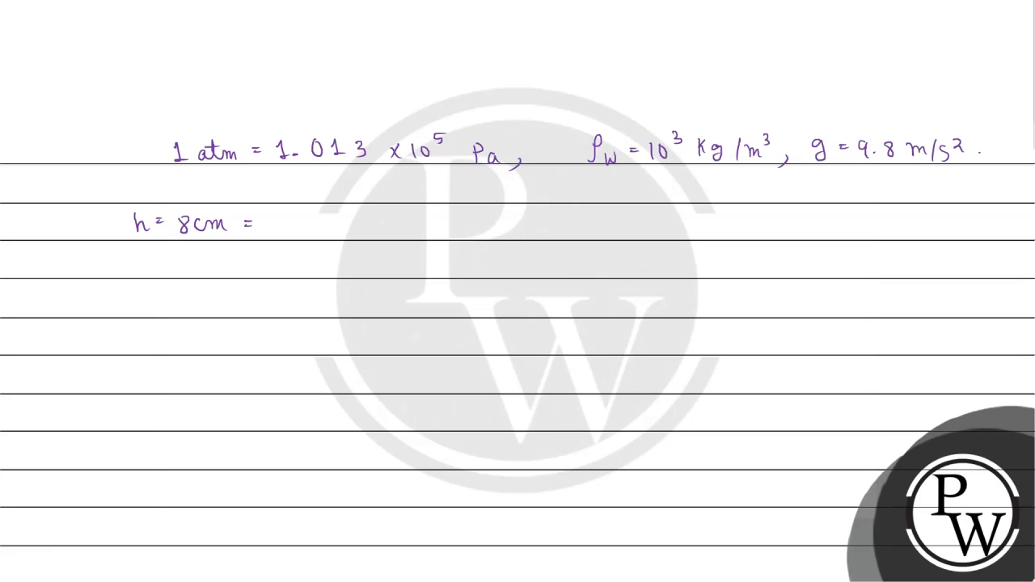
text(0.08m ,)
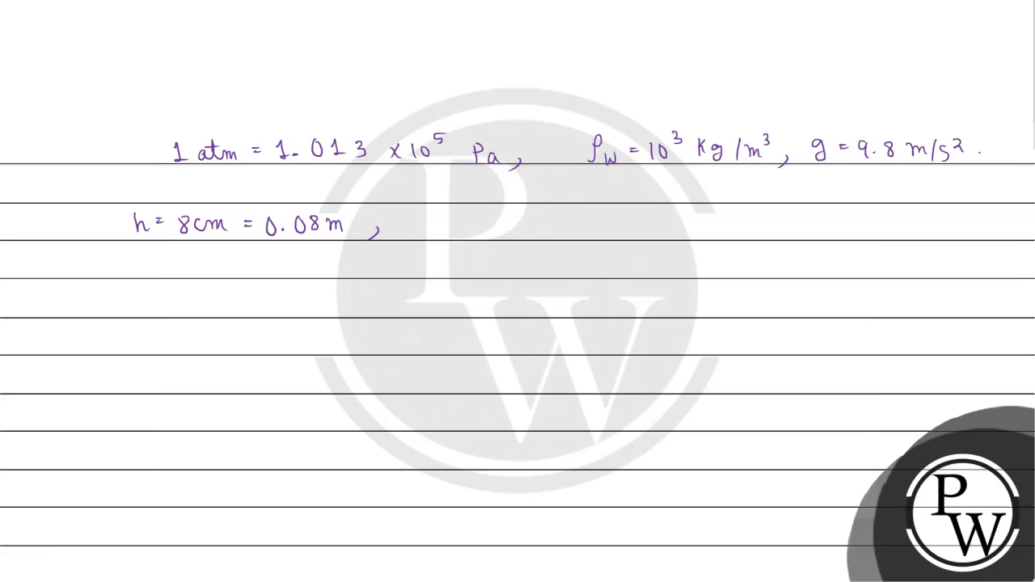
text(d)
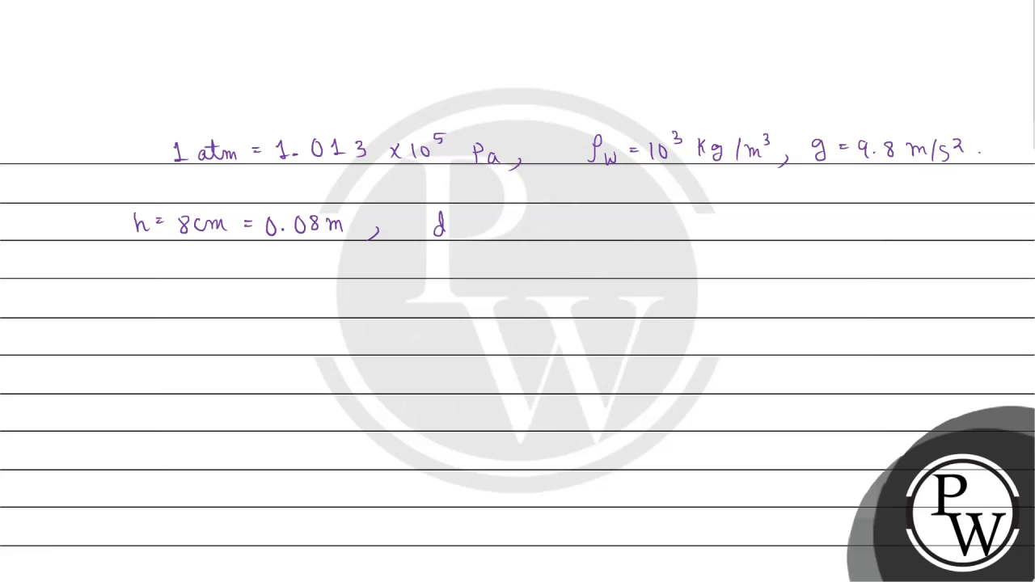
text(= 2mm , r = 1n)
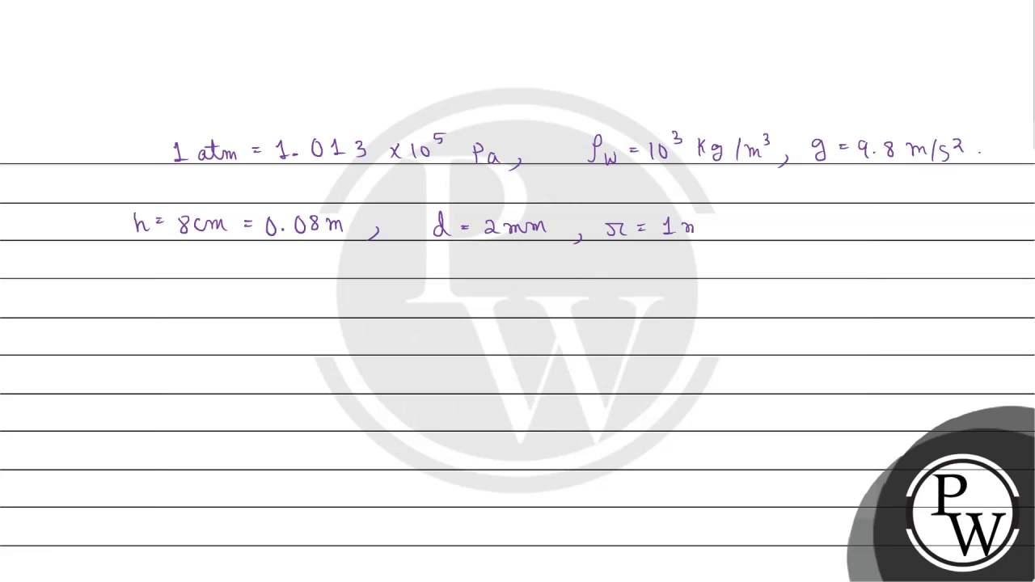
text(mm)
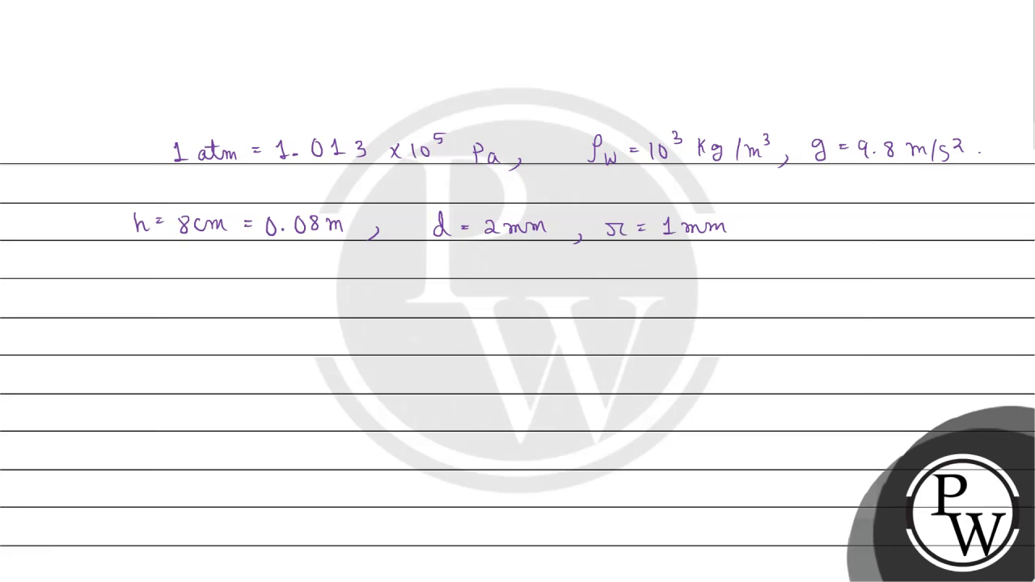
text(= 10^-3 m .)
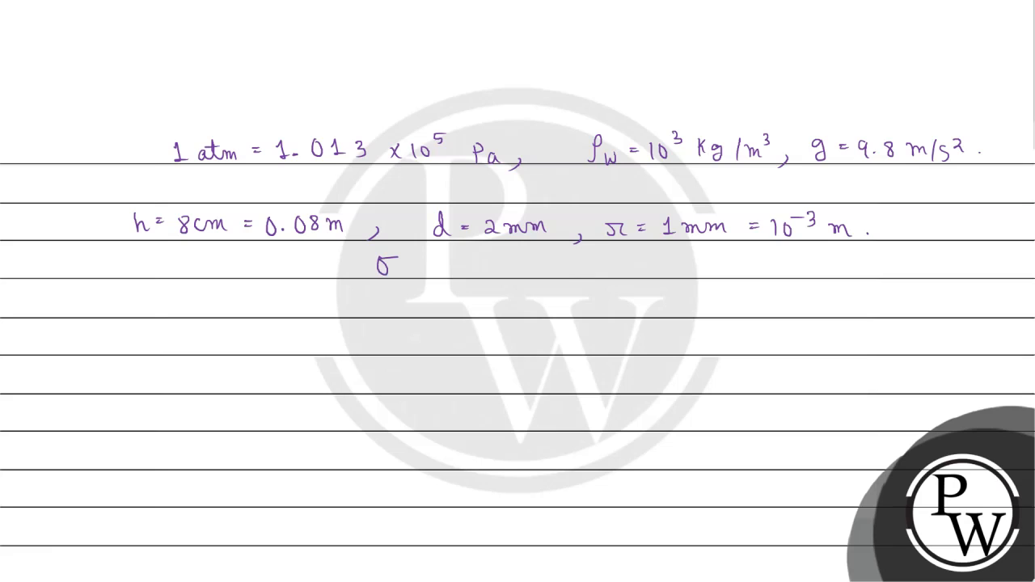
text(σ = 7.30 x 10^-2 N)
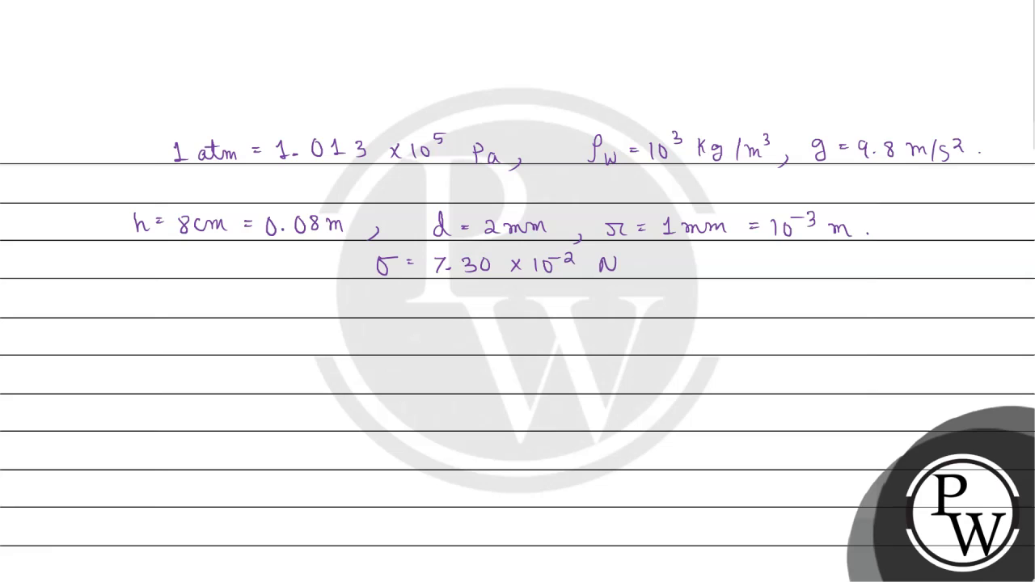
text(/m .)
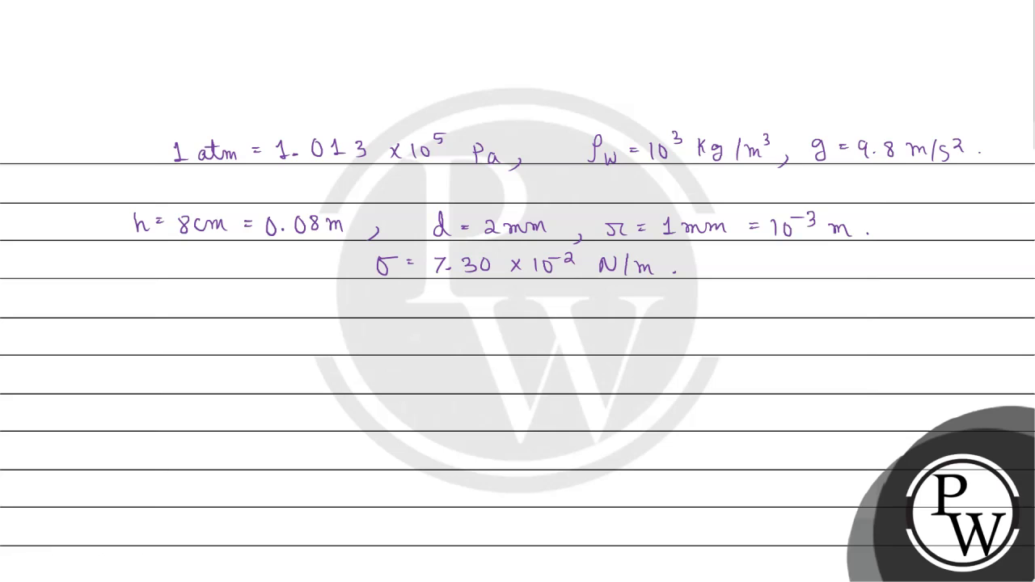
Step: Switch to blue ink for the total pressure calculation
click(76, 566)
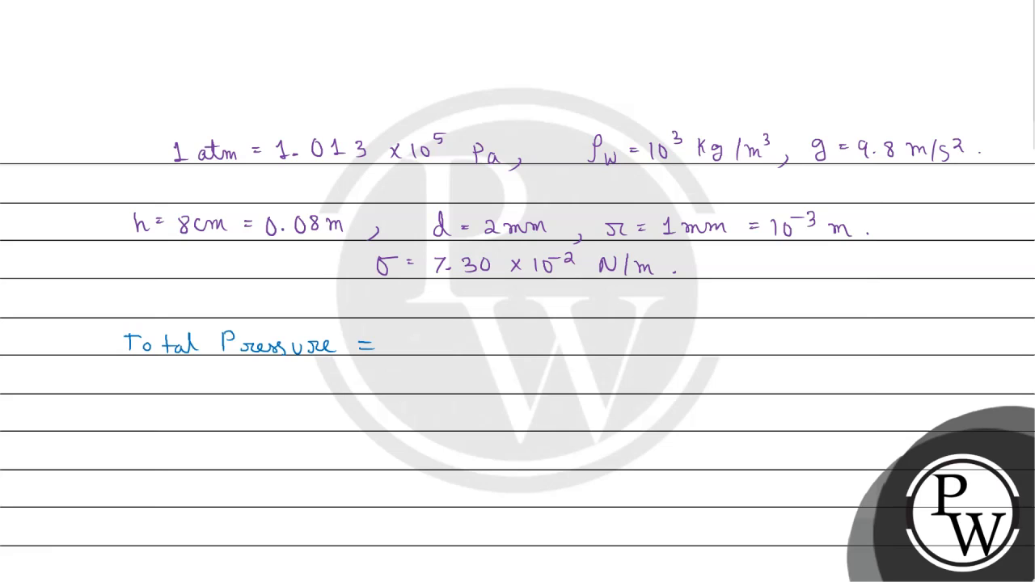
Step: Substitute 1.01×10^5 + 1000×9.8×0.08 + 2×7.30×10^-2/10^-3 into the total pressure expression
text(1.013 x 10^5 +)
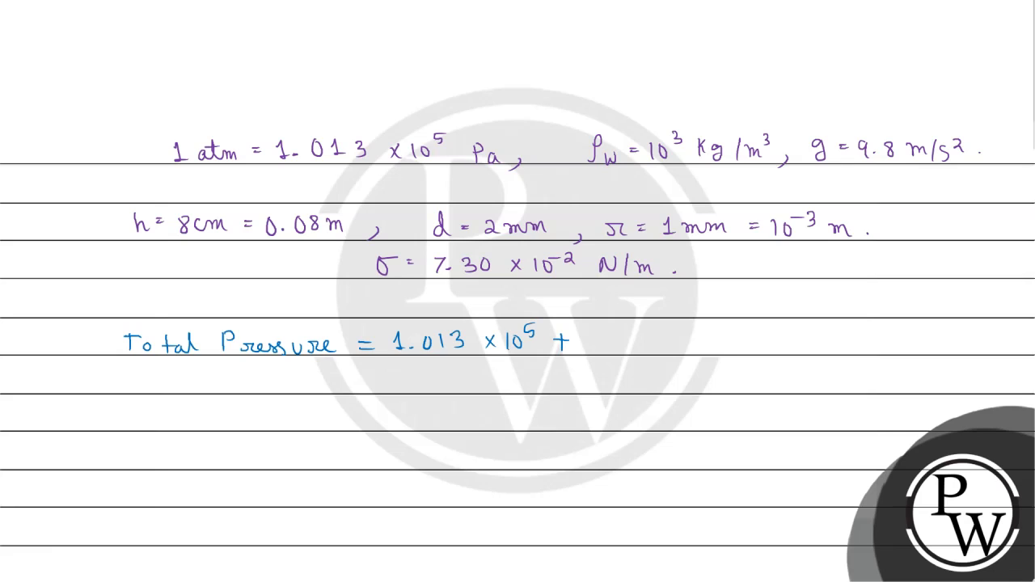
text(1000)
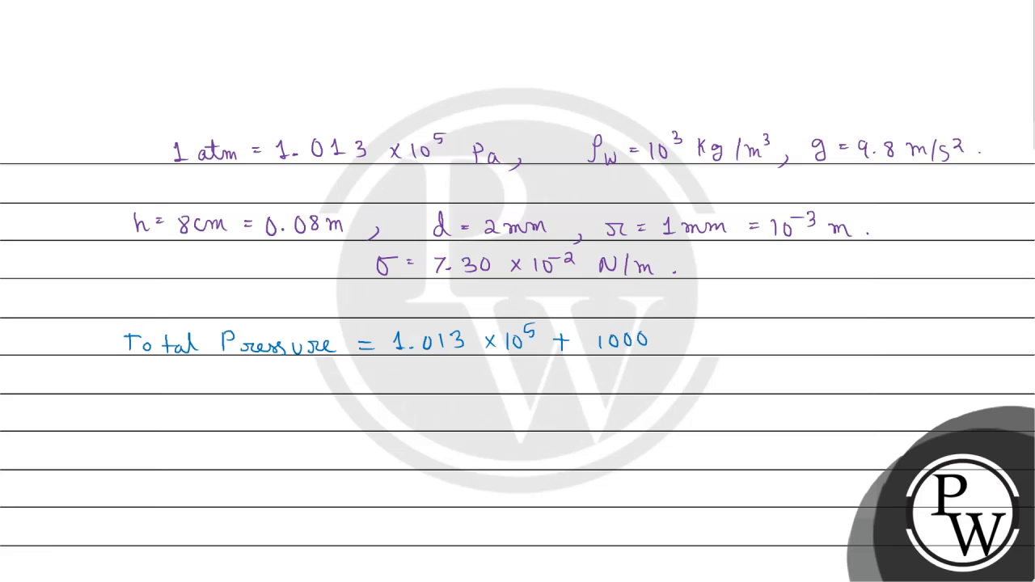
text(1000 x)
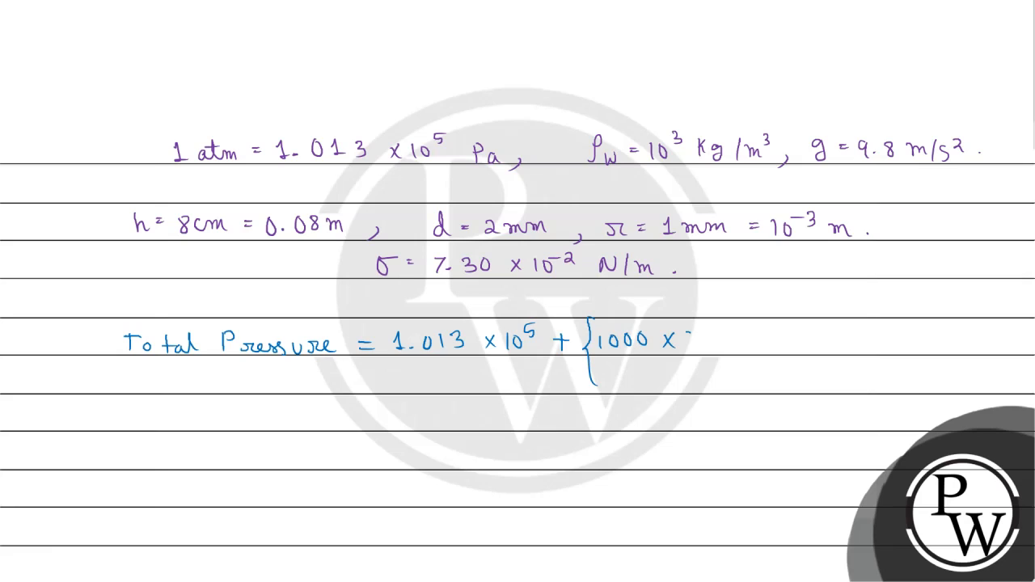
text(9.8 x)
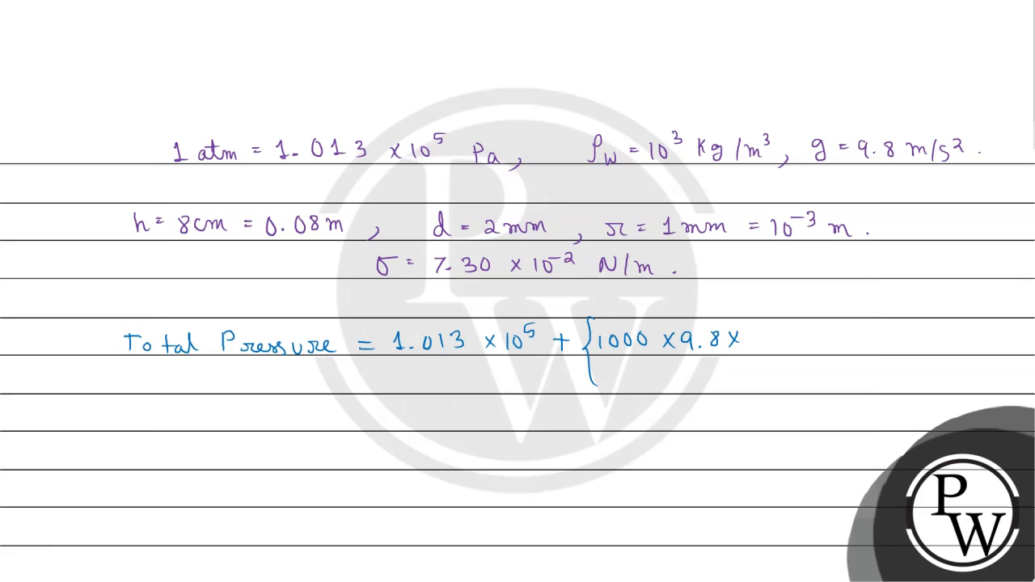
text(0.08})
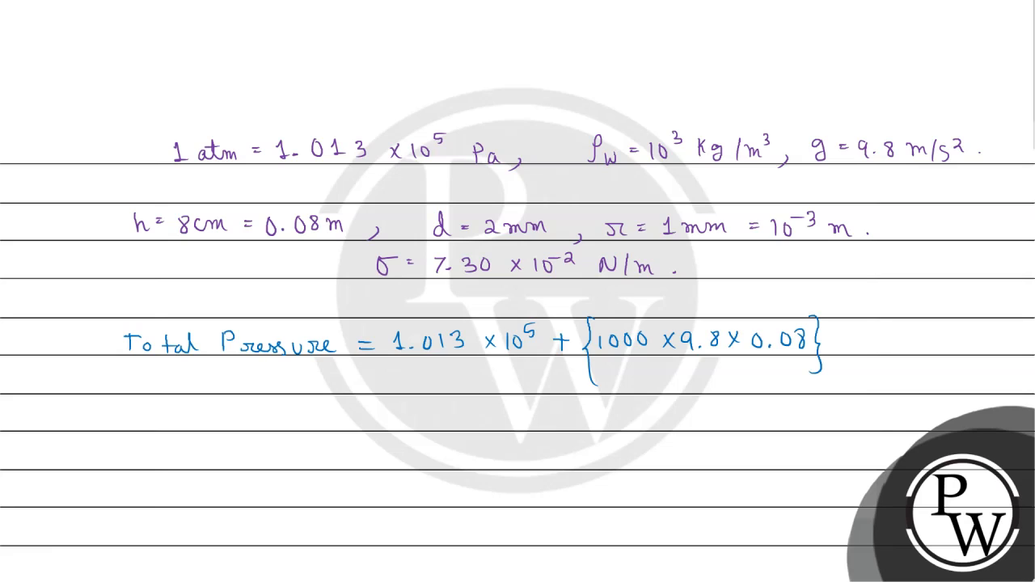
text(+{)
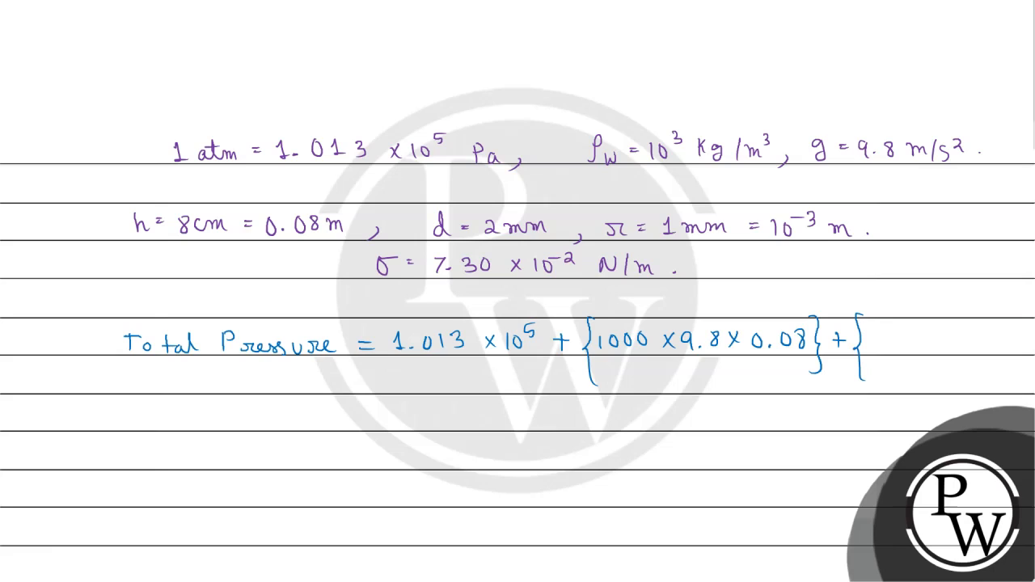
text(2 x)
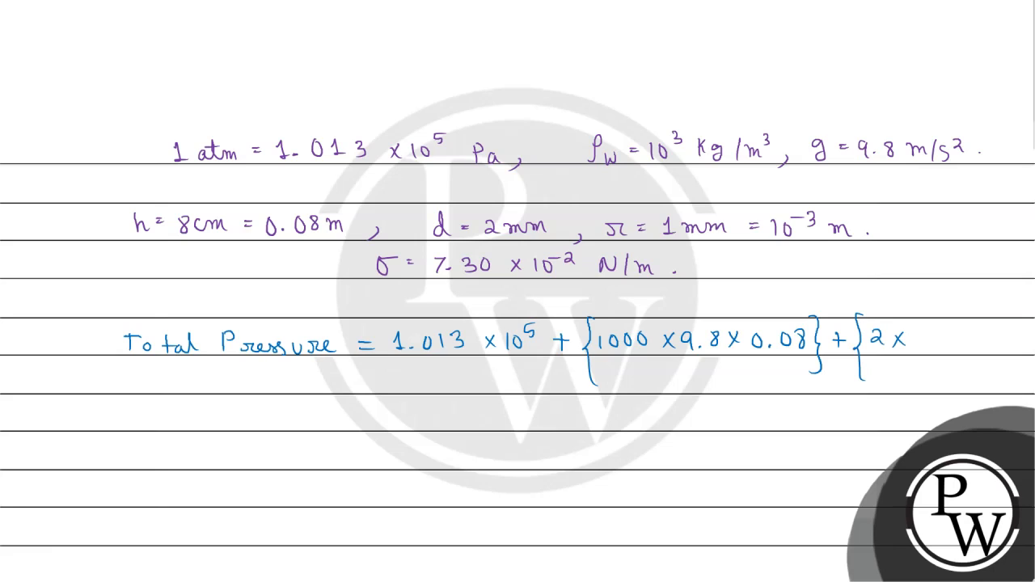
text(7.30x)
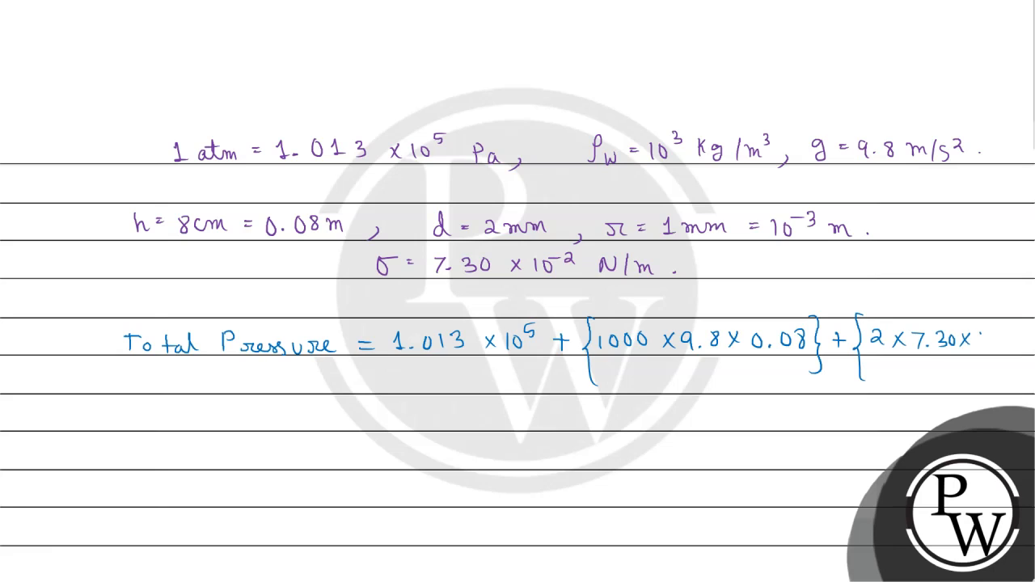
text(10^-2 / 10^-3)
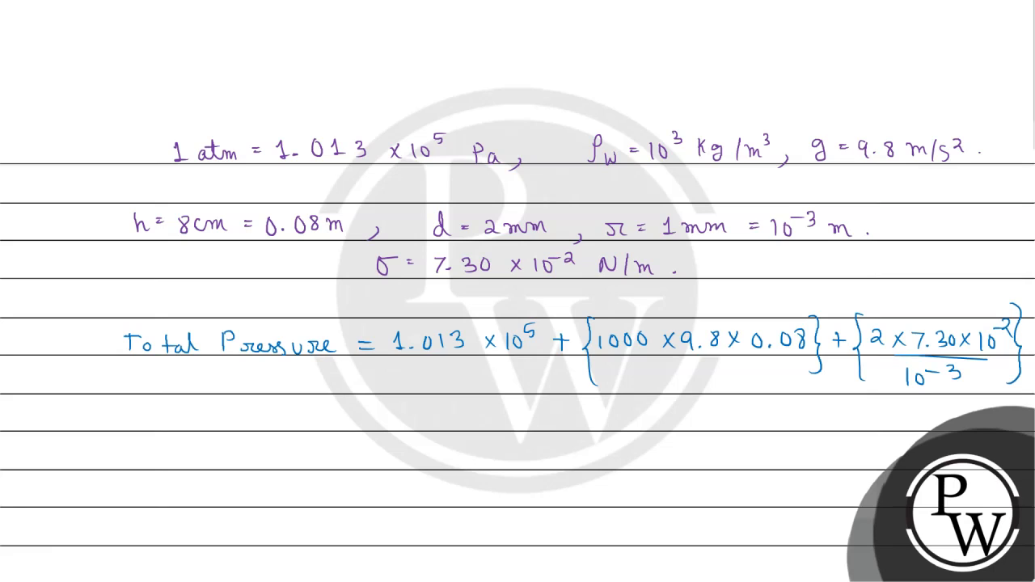
Step: Evaluate the total pressure as 1.02 × 10^5 Pa and begin the next line
text(=)
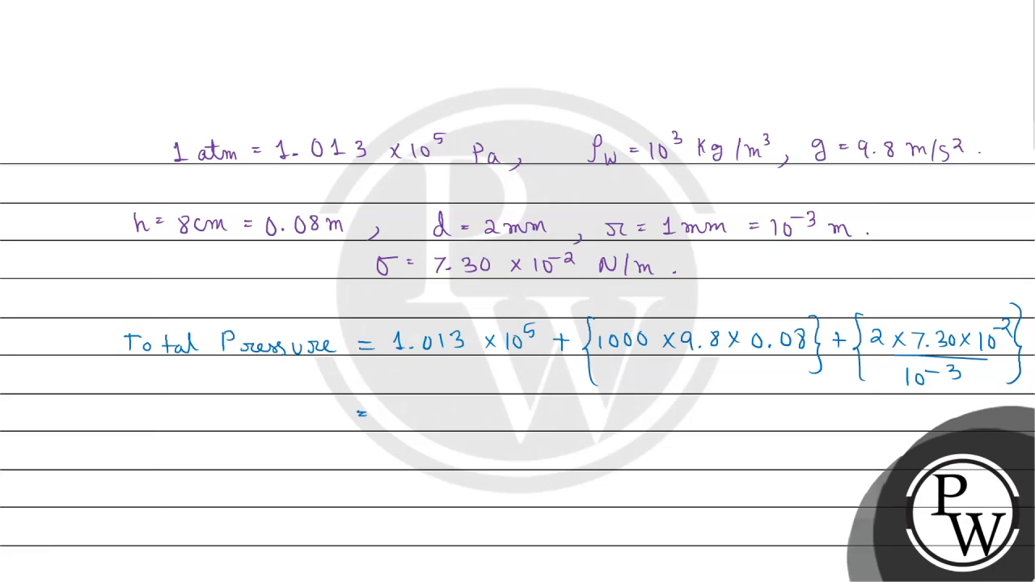
text(1)
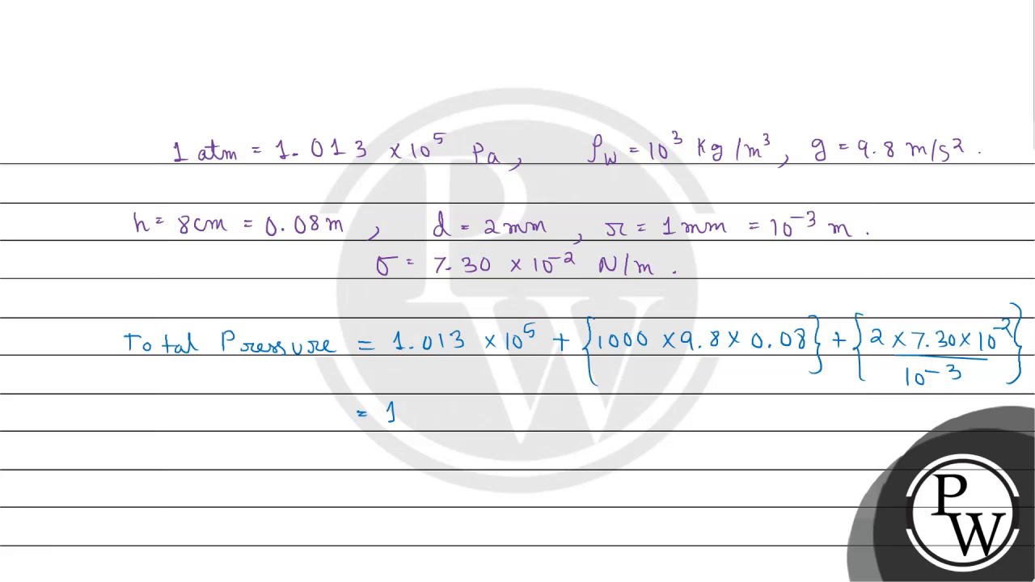
text(1.02 /)
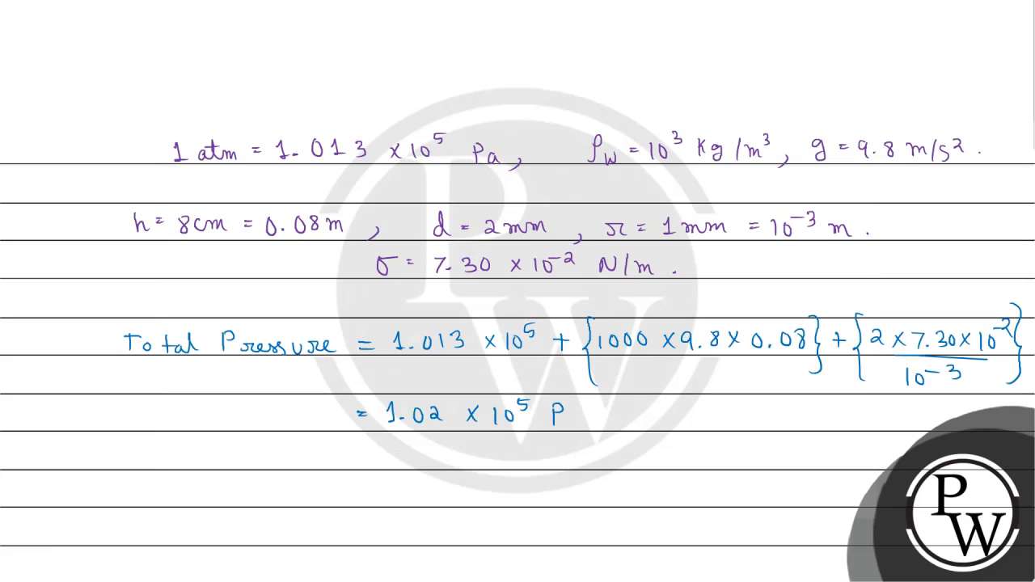
text(a.)
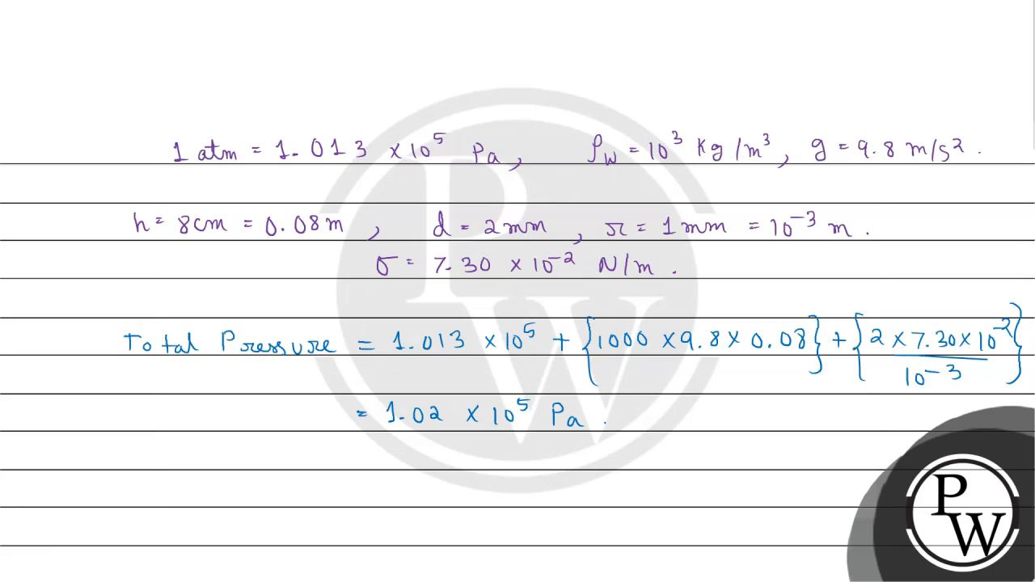
text(P)
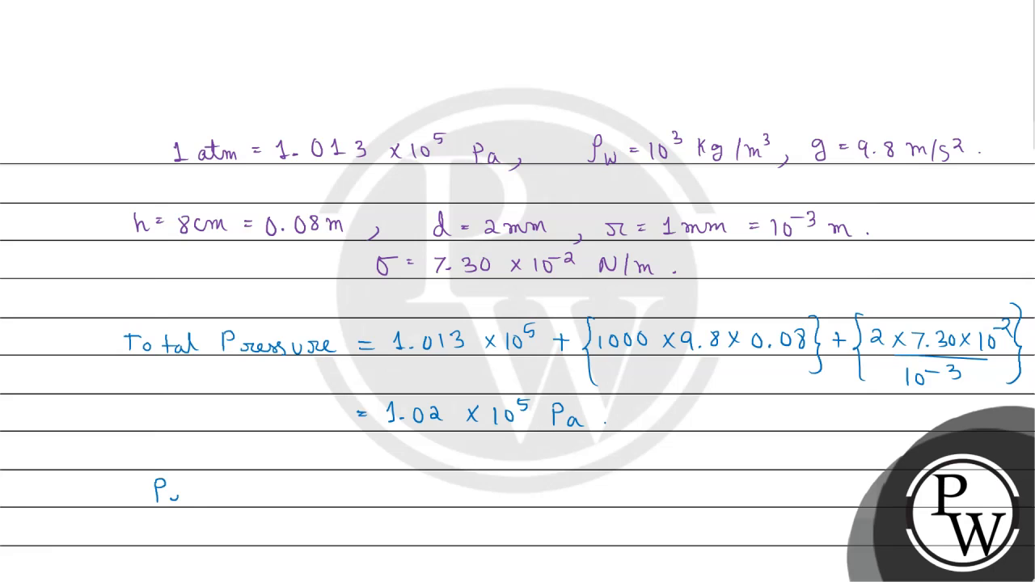
Step: Write P_ex = 2σ/r = 2×7.30×10^-2 / 10^-3 = 146 Pa
text(ex = 2σ/r)
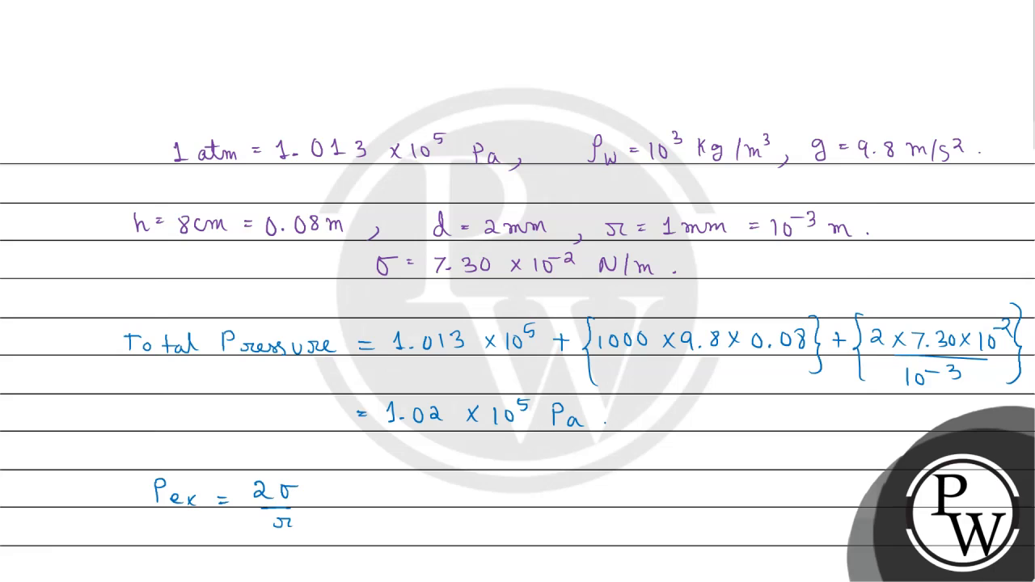
text(= 2 x)
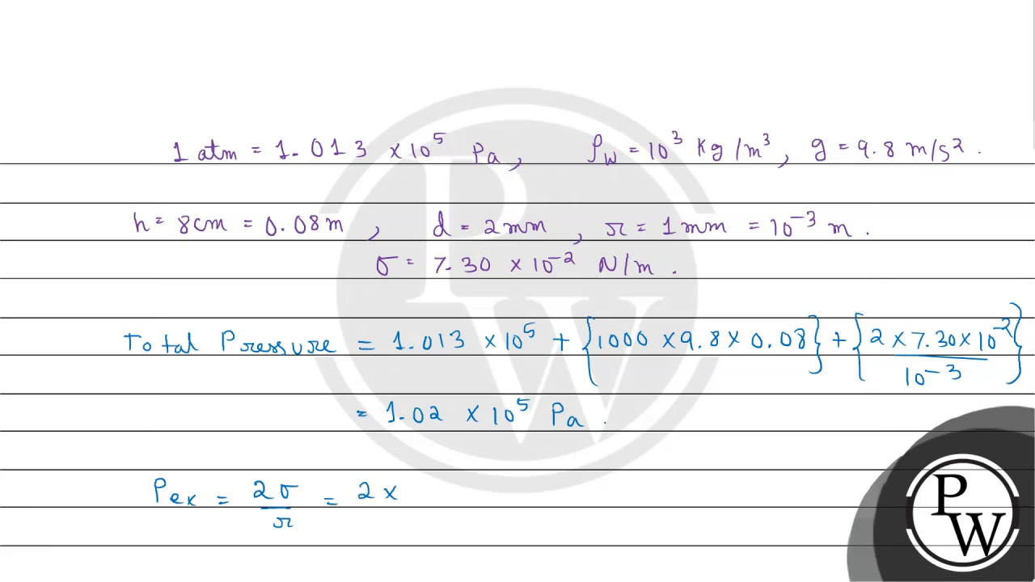
text(7.3)
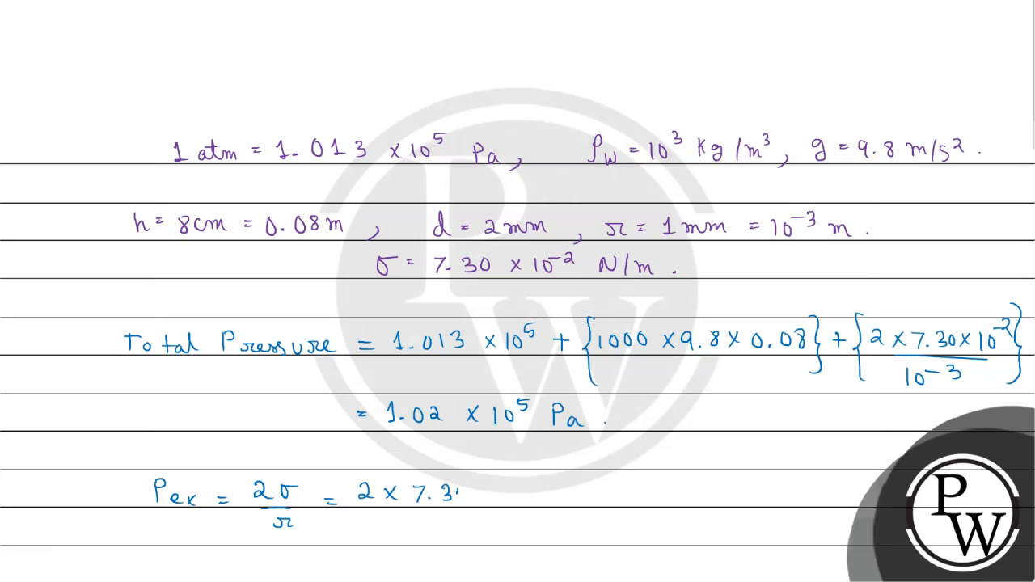
text(0×10⁻² =)
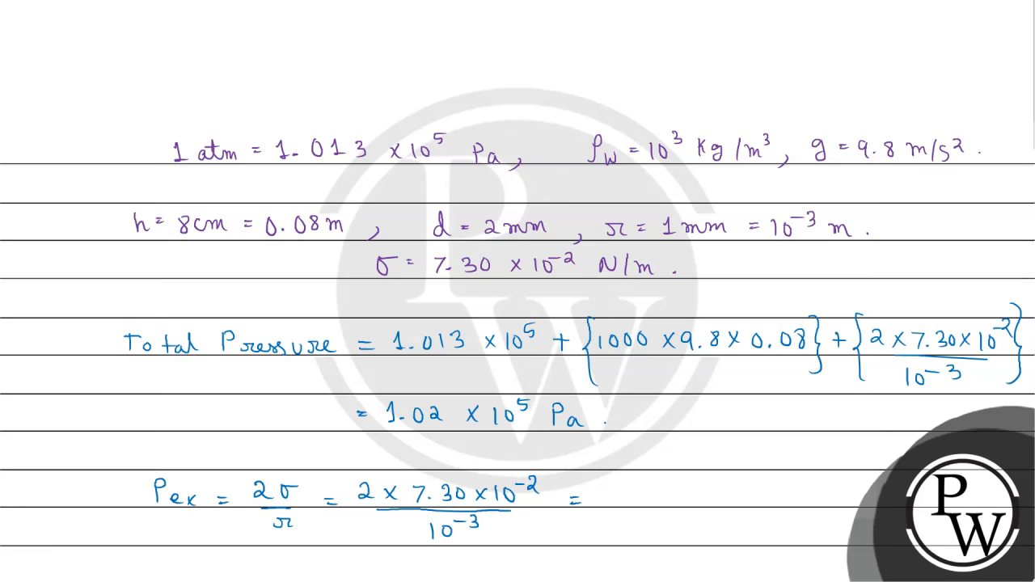
text(146 Pa)
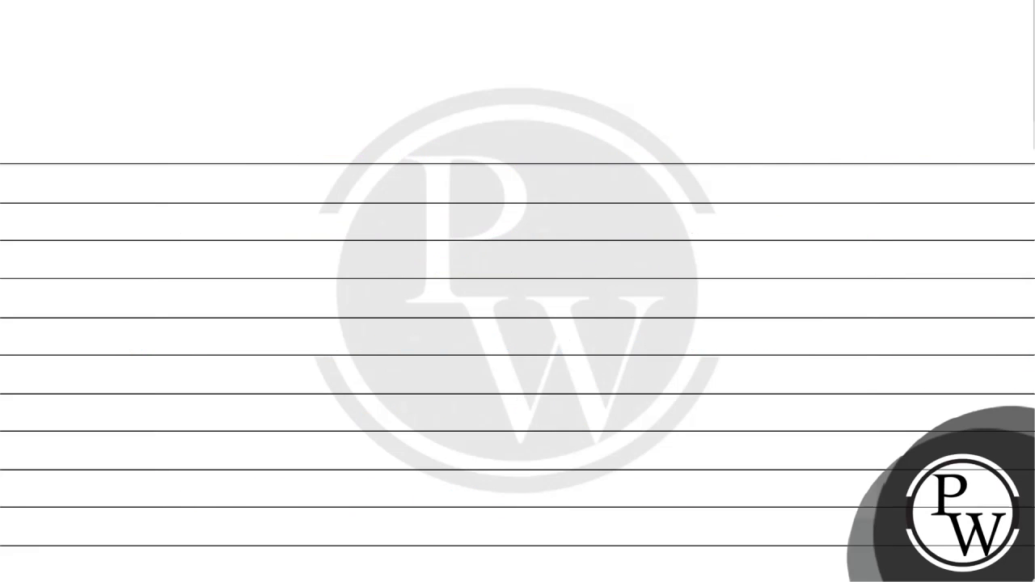
Step: Write 'Final answer: Total Pressure = 1.02 × 10^5 Pa'
text(Fi)
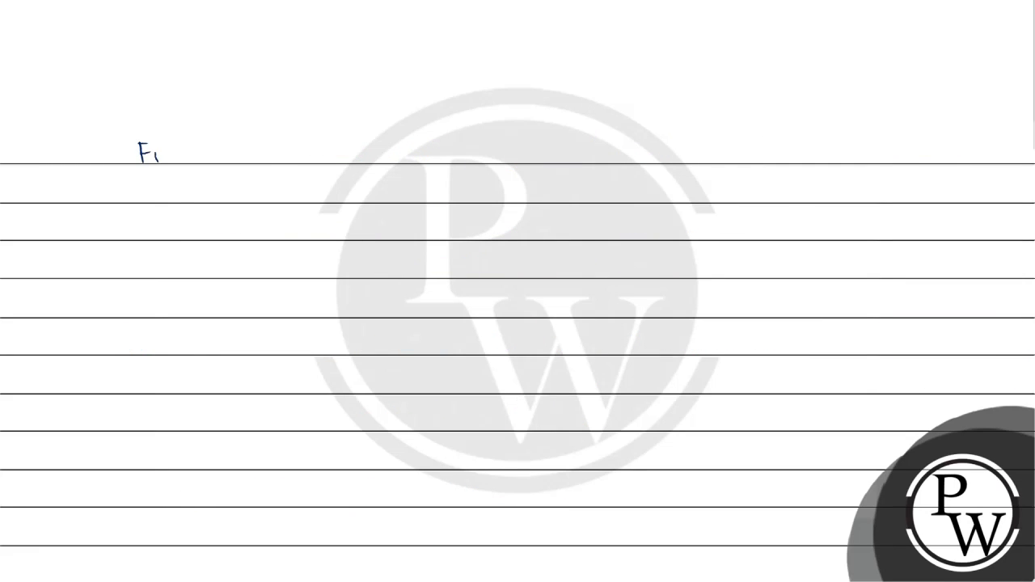
text(Final an)
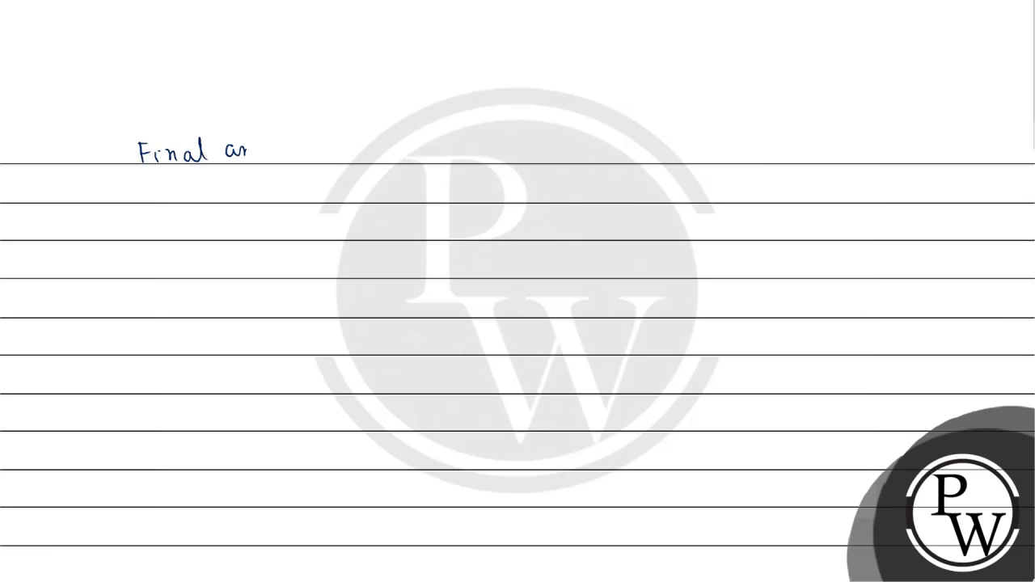
text(answer:)
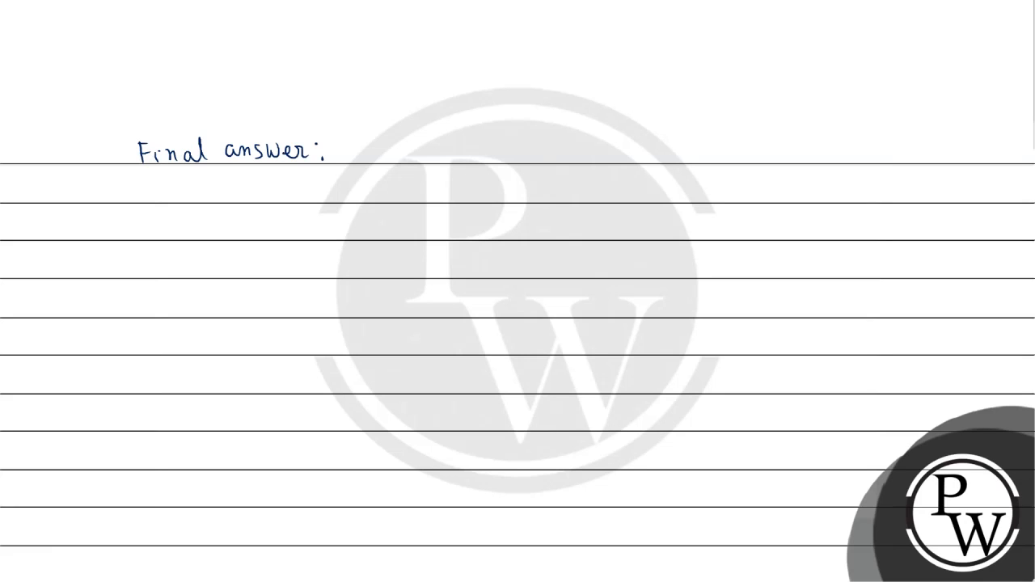
text(To)
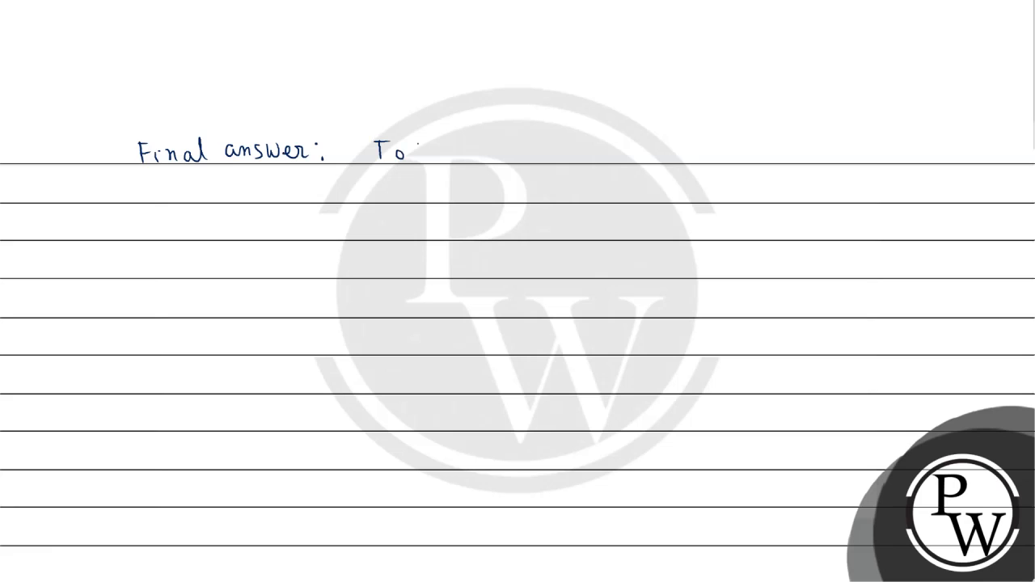
text(tal Pr)
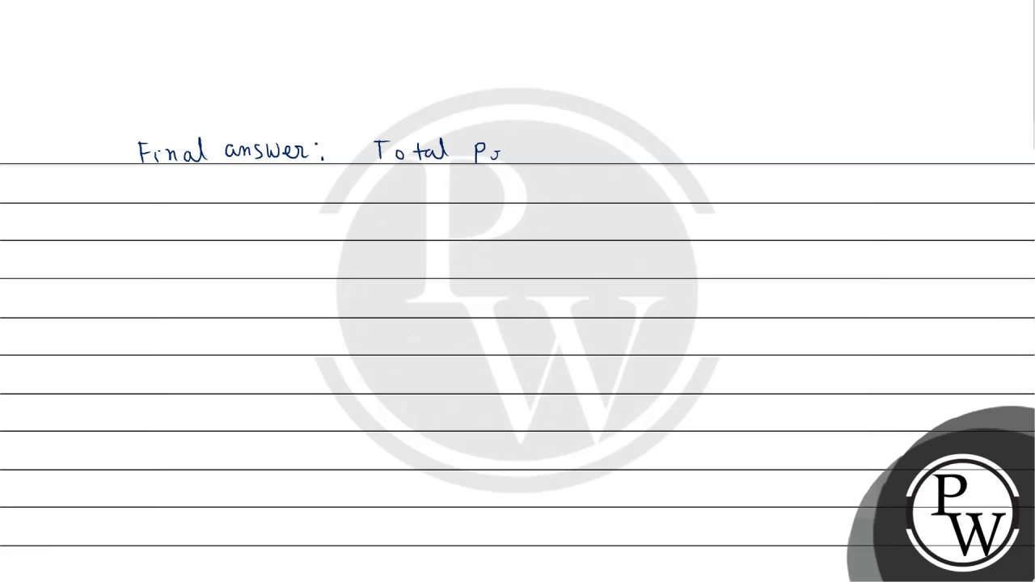
text(Pressure)
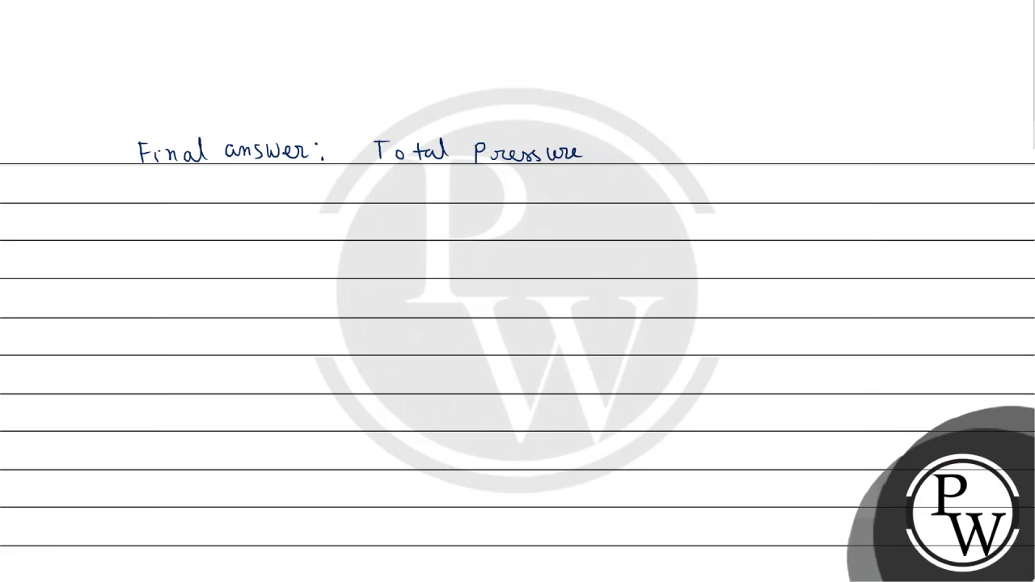
text(= 1.02 x 10^5 Pa)
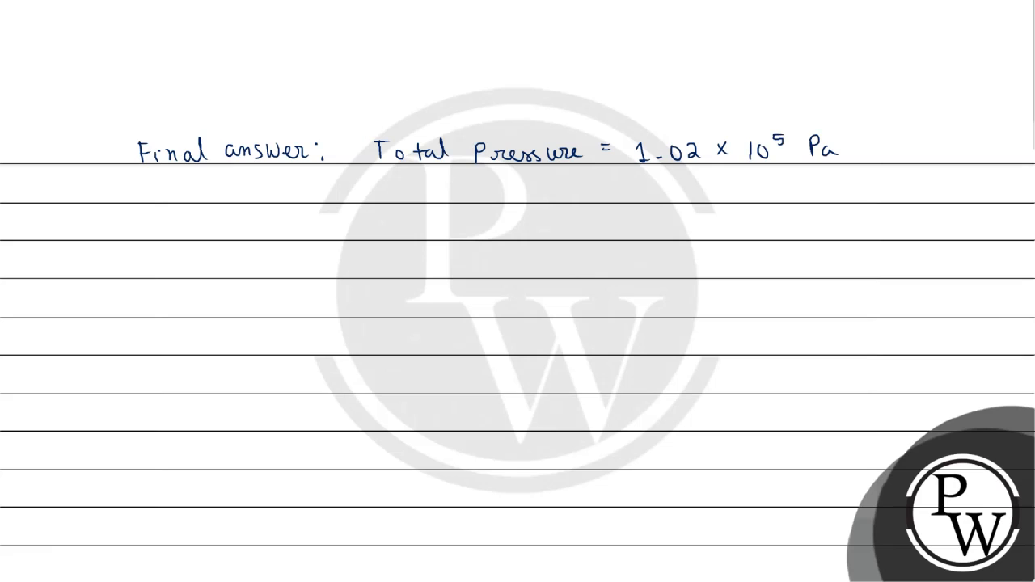
Step: Write 'Excess pressure = 146 Pa' as the second final answer
text(Excess pressure = 14)
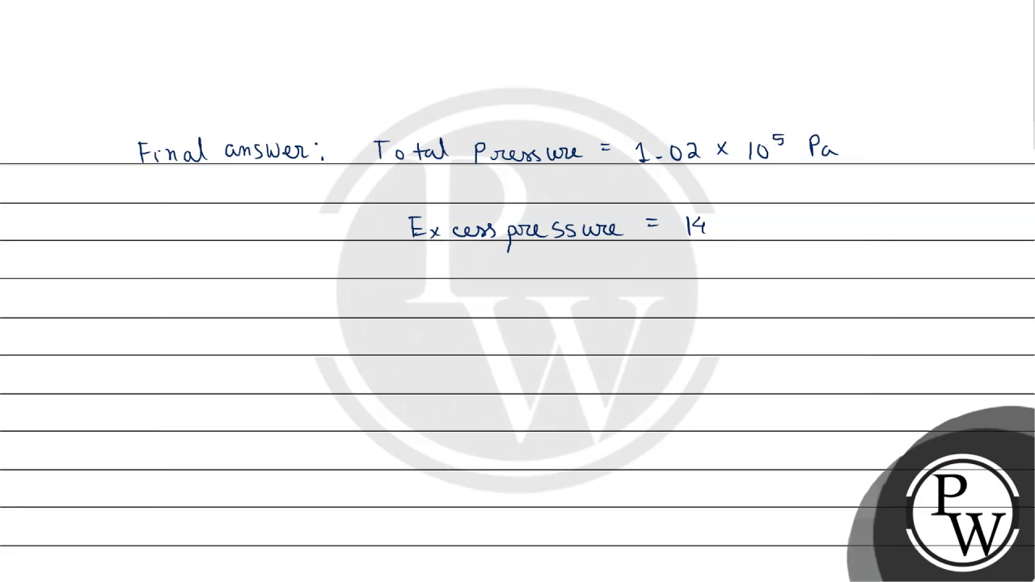
text(6 Pa.)
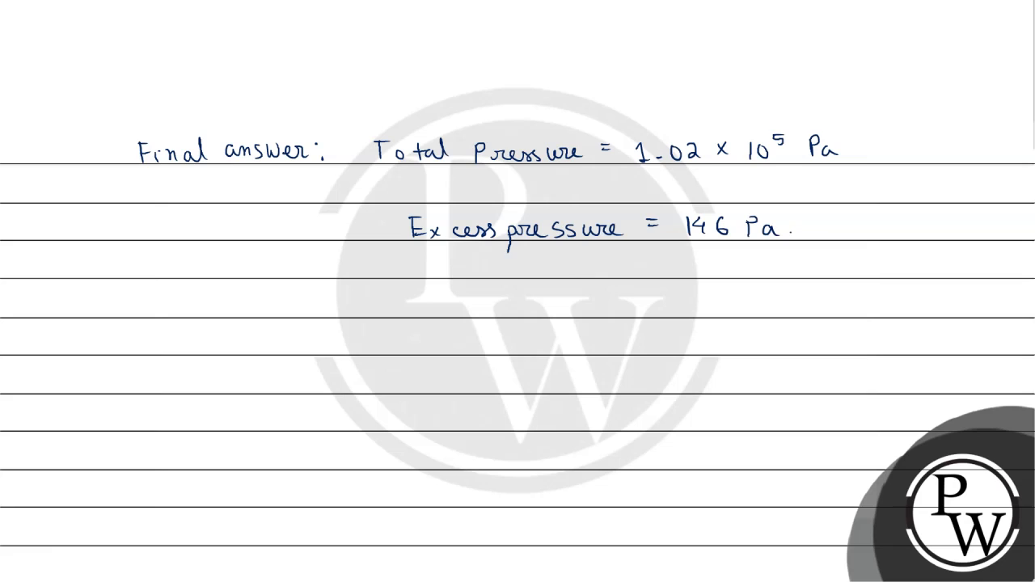